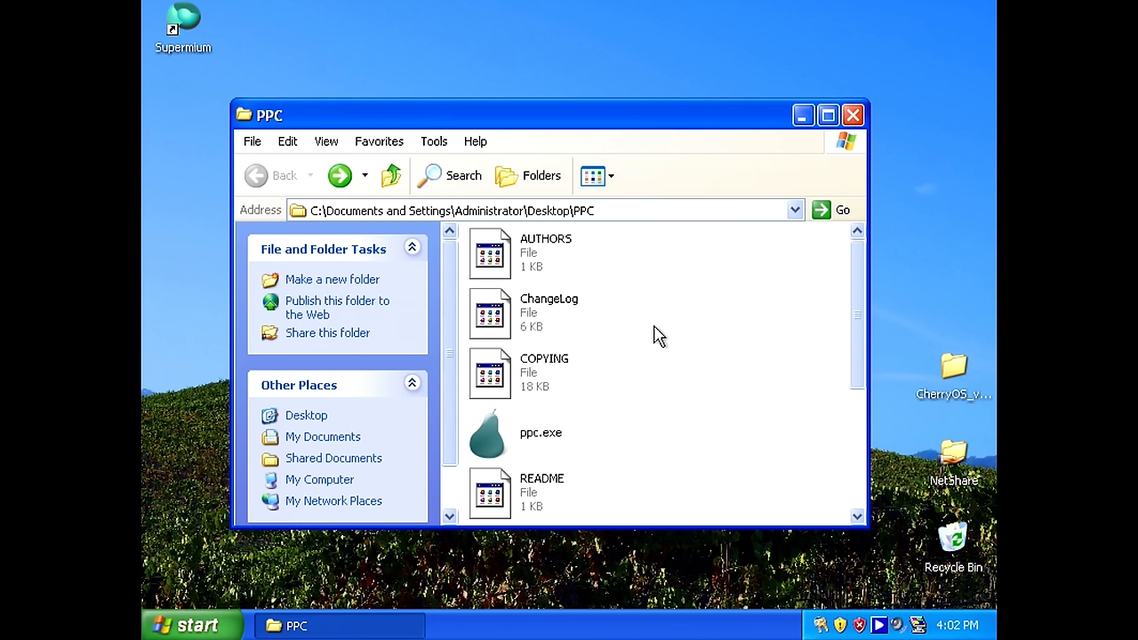
{"action": "mouse_move", "coordinate": [638, 343]}
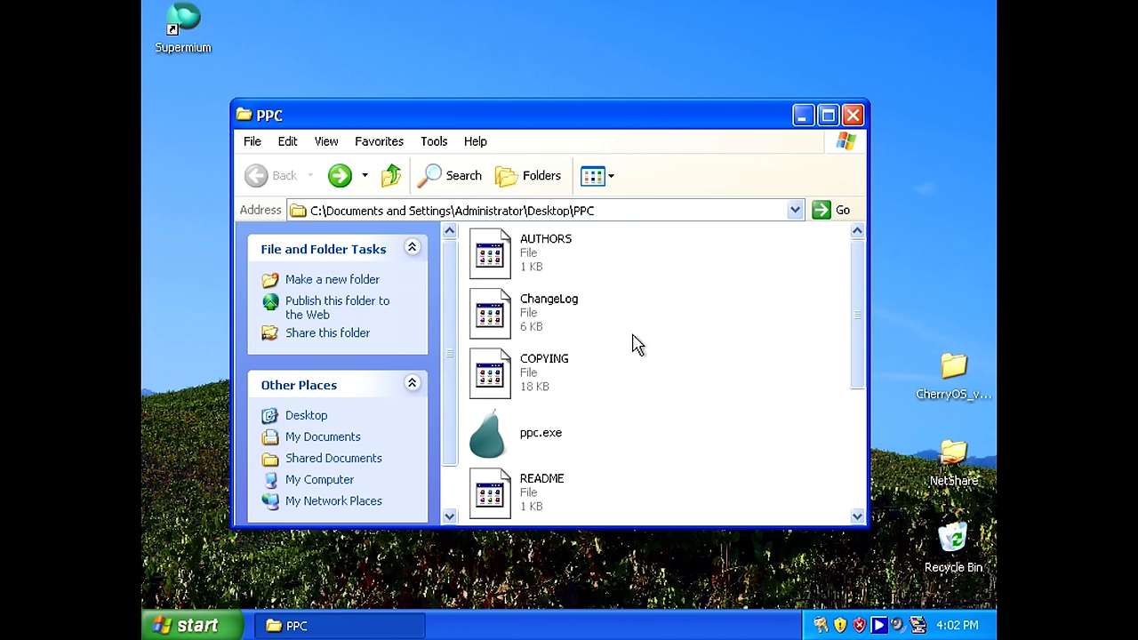
{"action": "mouse_move", "coordinate": [700, 228]}
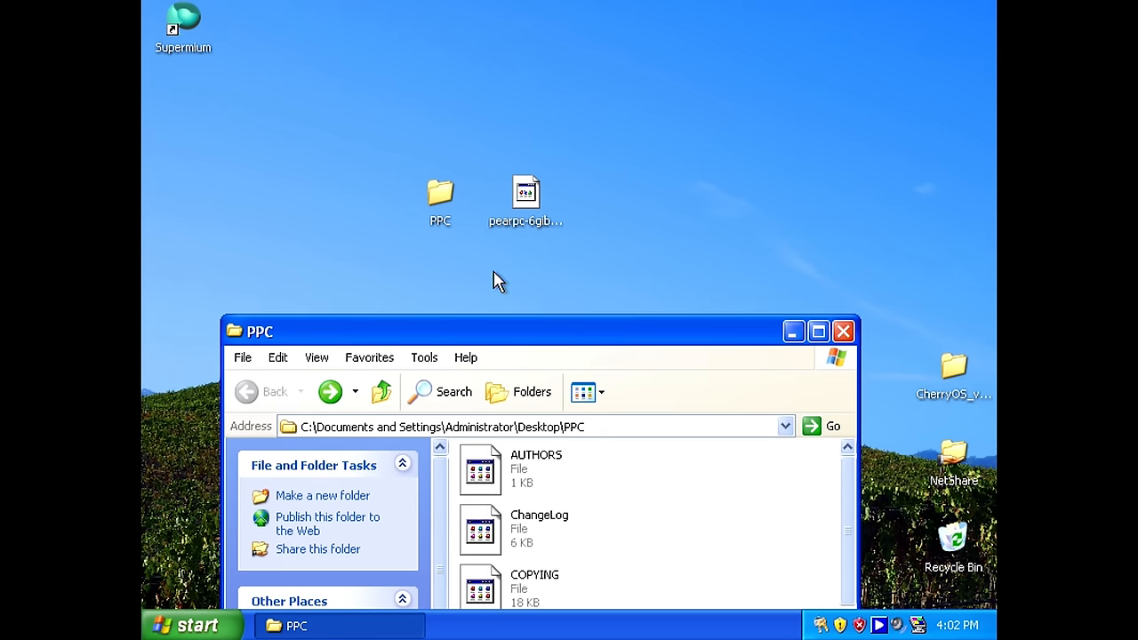
In the PPC folder, rename the example config file to ppccfg and open it with WordPad
{"action": "left_click", "coordinate": [525, 189]}
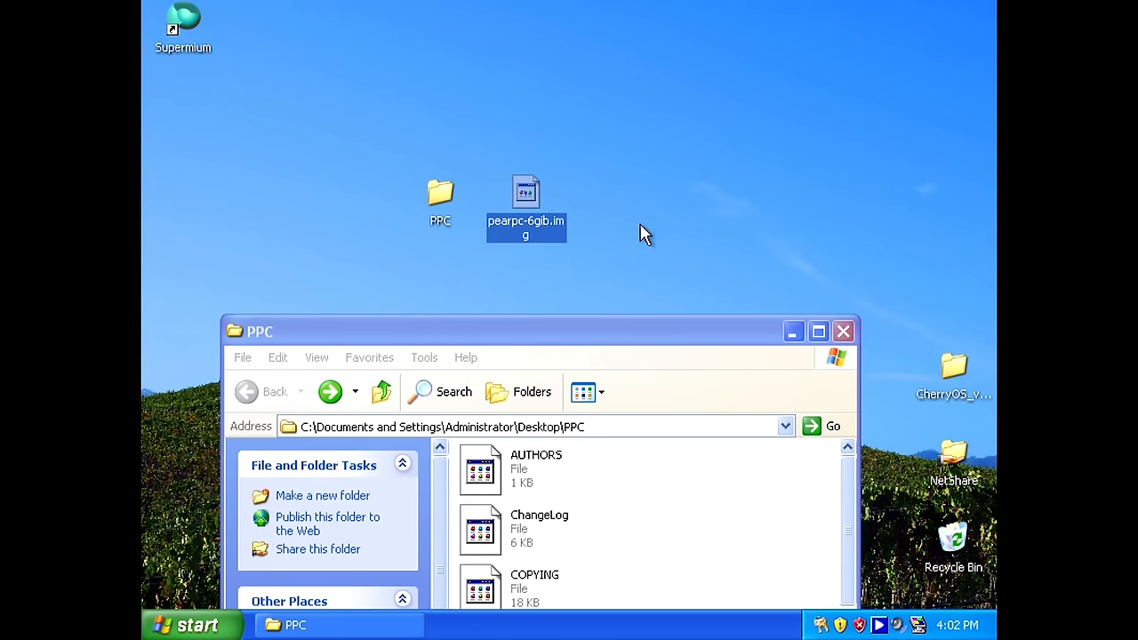
{"action": "mouse_move", "coordinate": [420, 251]}
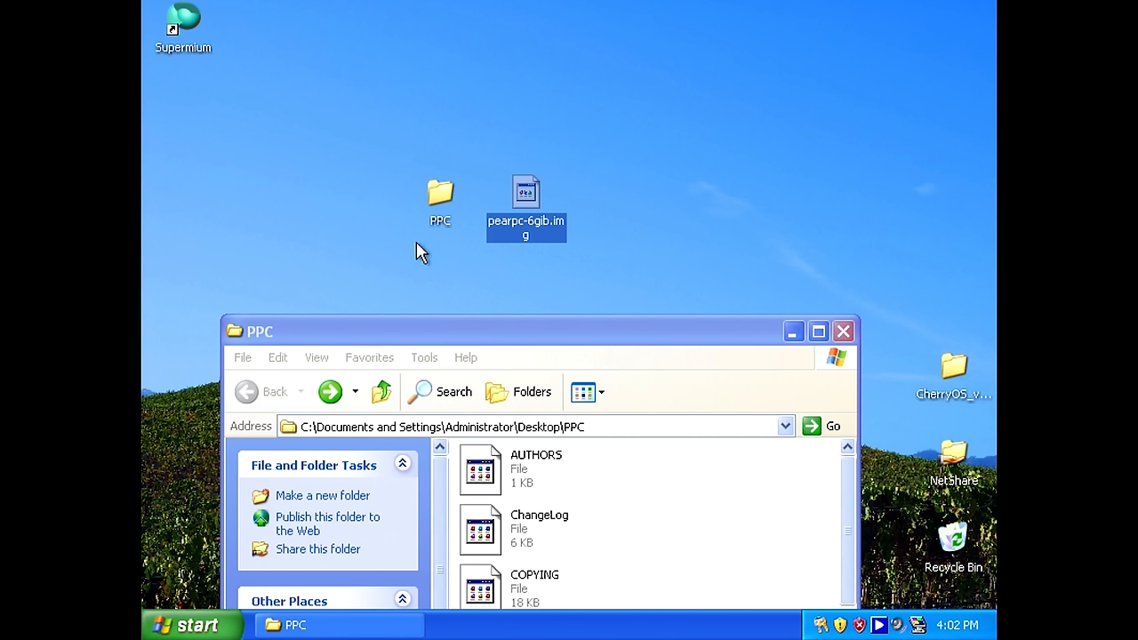
{"action": "mouse_move", "coordinate": [624, 193]}
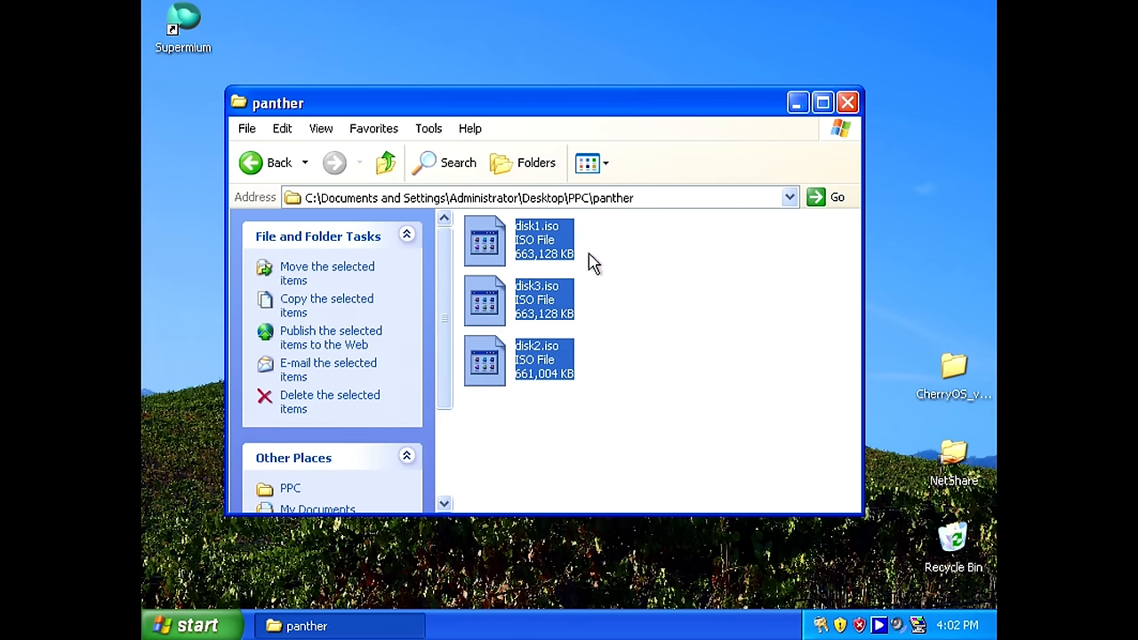
{"action": "left_click", "coordinate": [695, 302]}
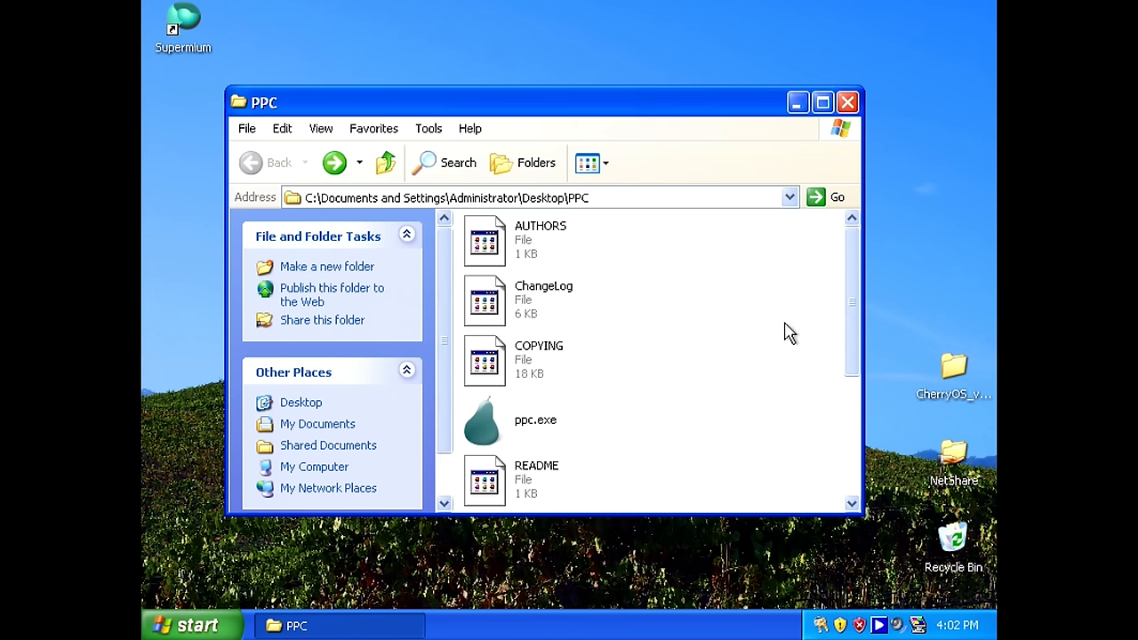
{"action": "scroll", "scroll_direction": "down", "scroll_amount": 3}
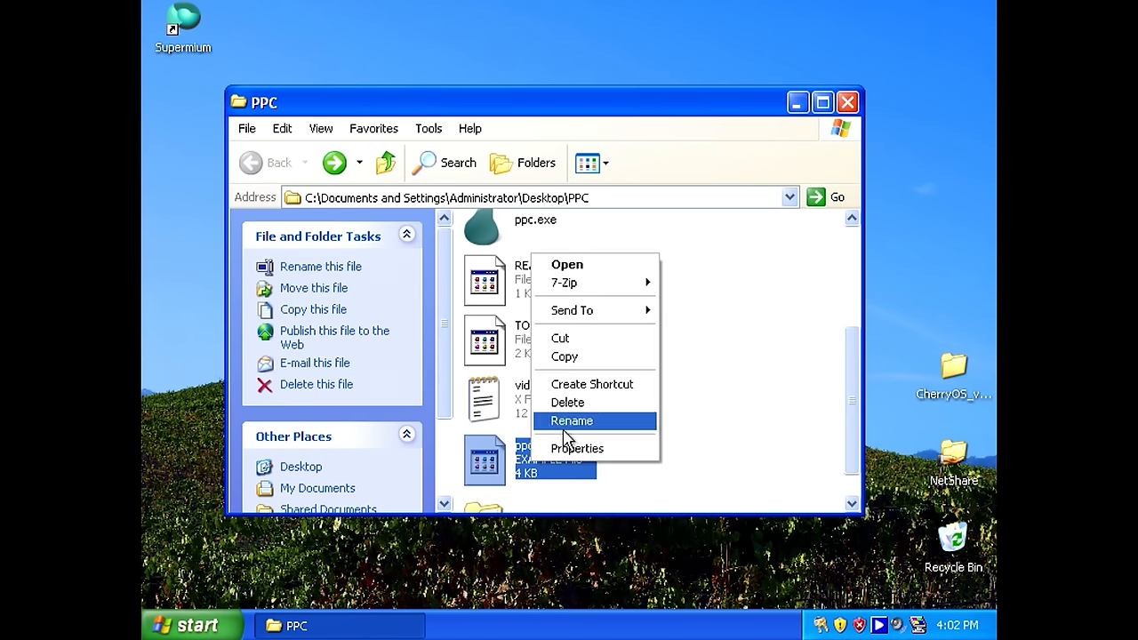
{"action": "left_click", "coordinate": [571, 421]}
{"action": "type", "text": "ppccfg"}
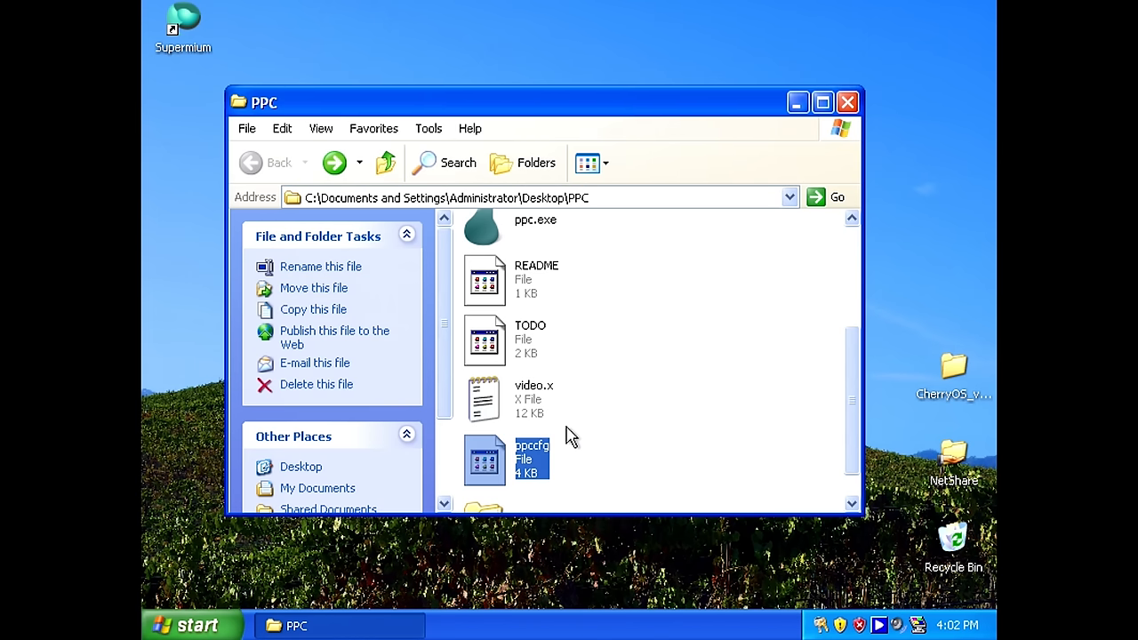
{"action": "left_click", "coordinate": [500, 278]}
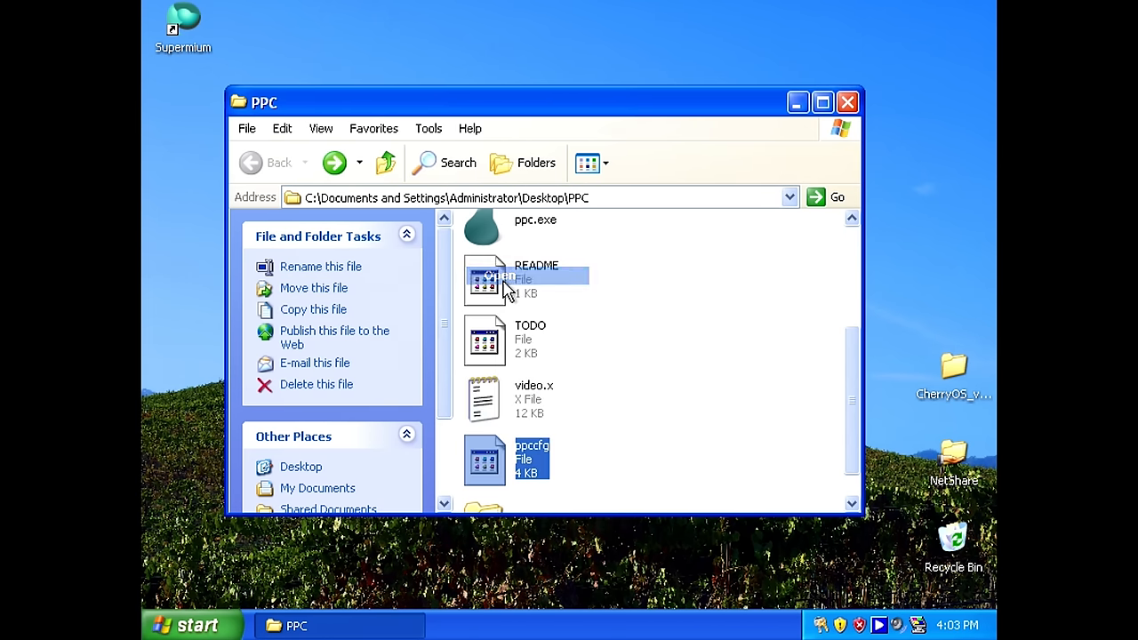
{"action": "double_click", "coordinate": [485, 459]}
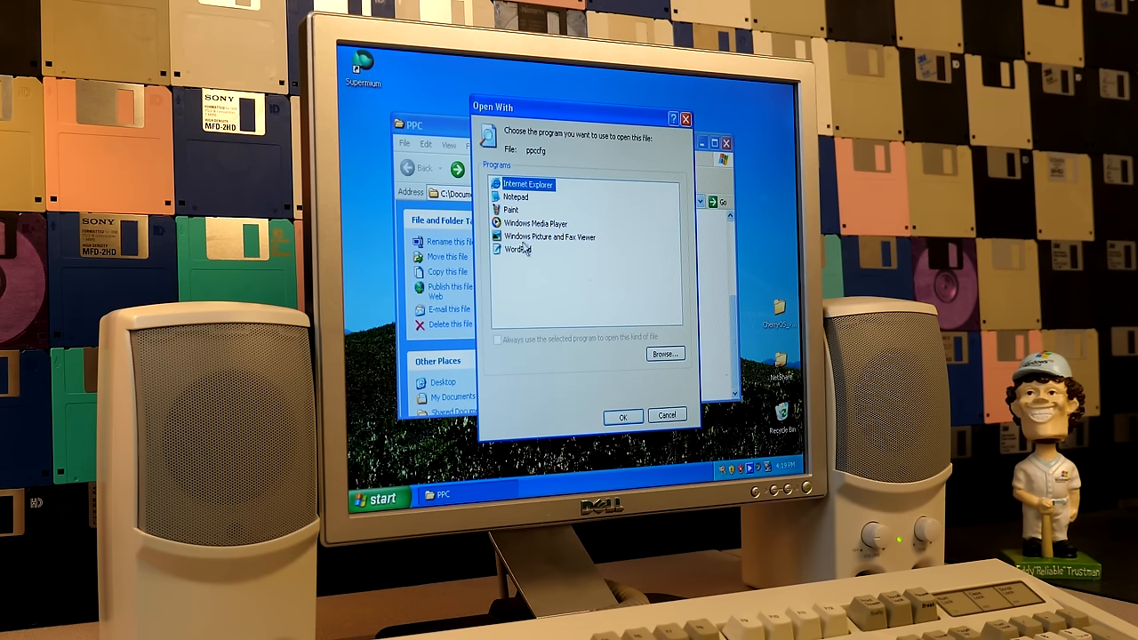
{"action": "left_click", "coordinate": [624, 415]}
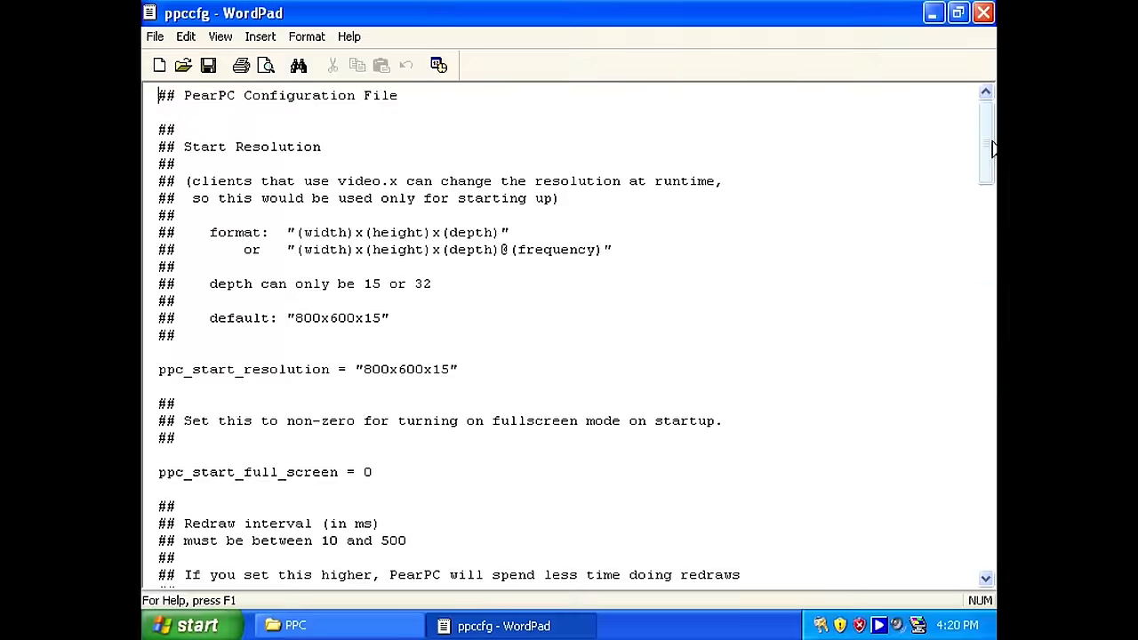
Change ppc_start_resolution in ppccfg from 800x600x15 to 640x480x32
{"action": "scroll", "scroll_direction": "down", "scroll_amount": 3}
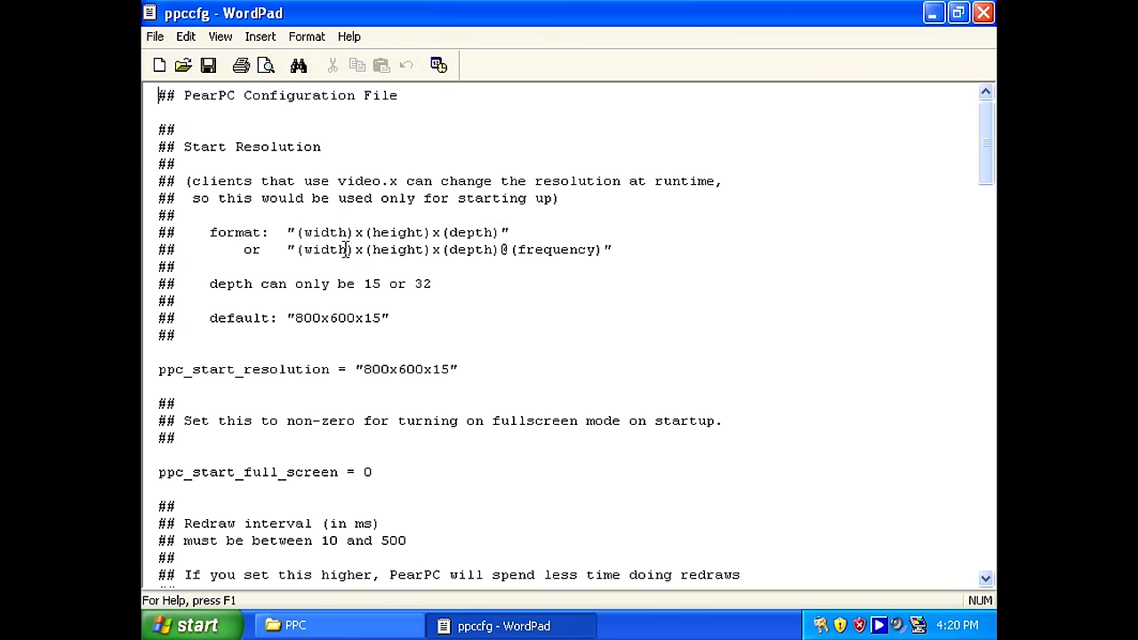
{"action": "scroll", "scroll_direction": "down", "scroll_amount": 3}
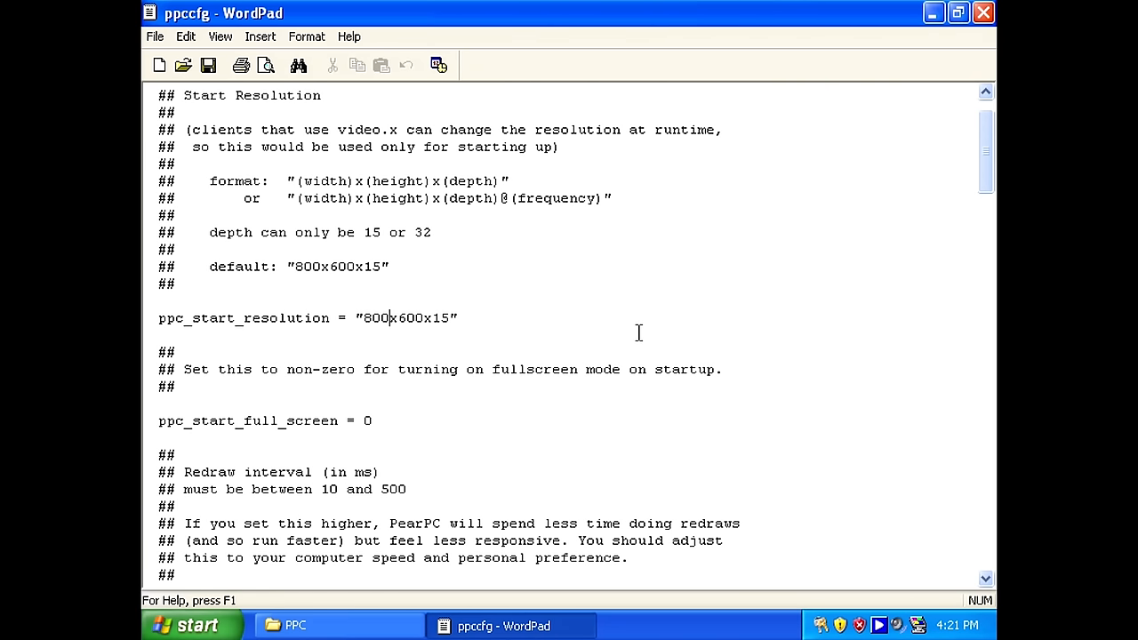
{"action": "key", "text": "BackSpace"}
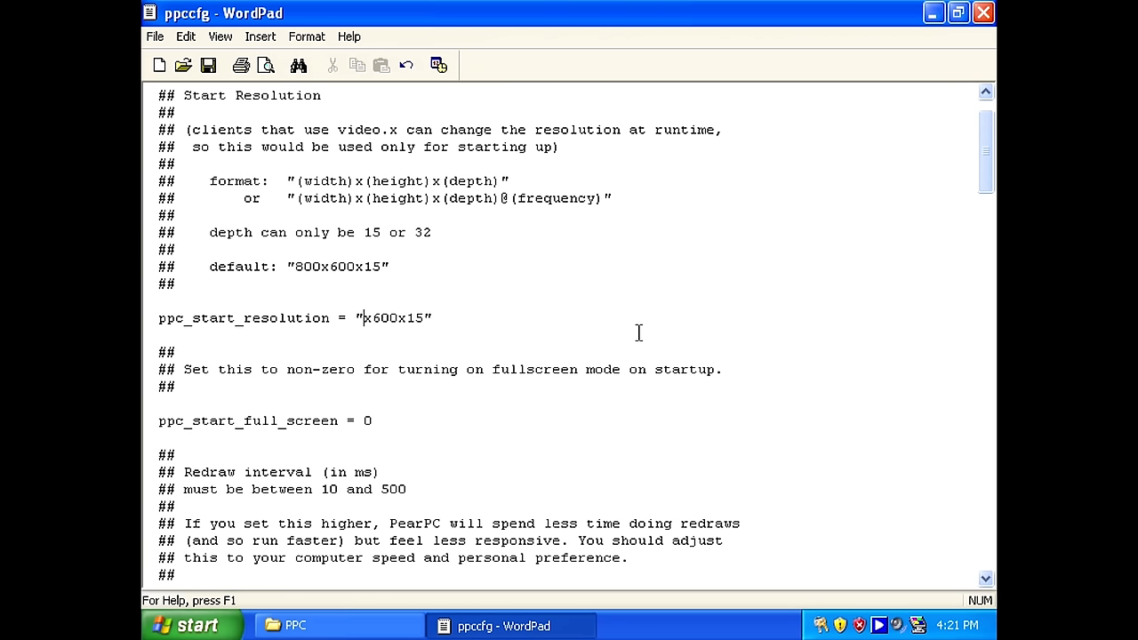
{"action": "type", "text": "640x4"}
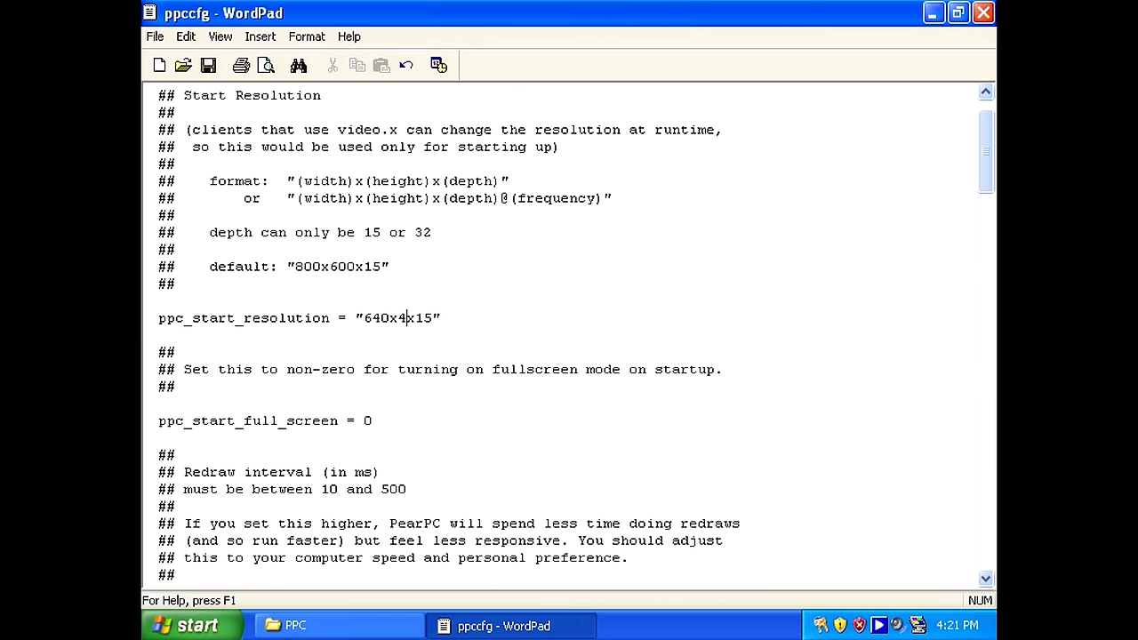
{"action": "type", "text": "80"}
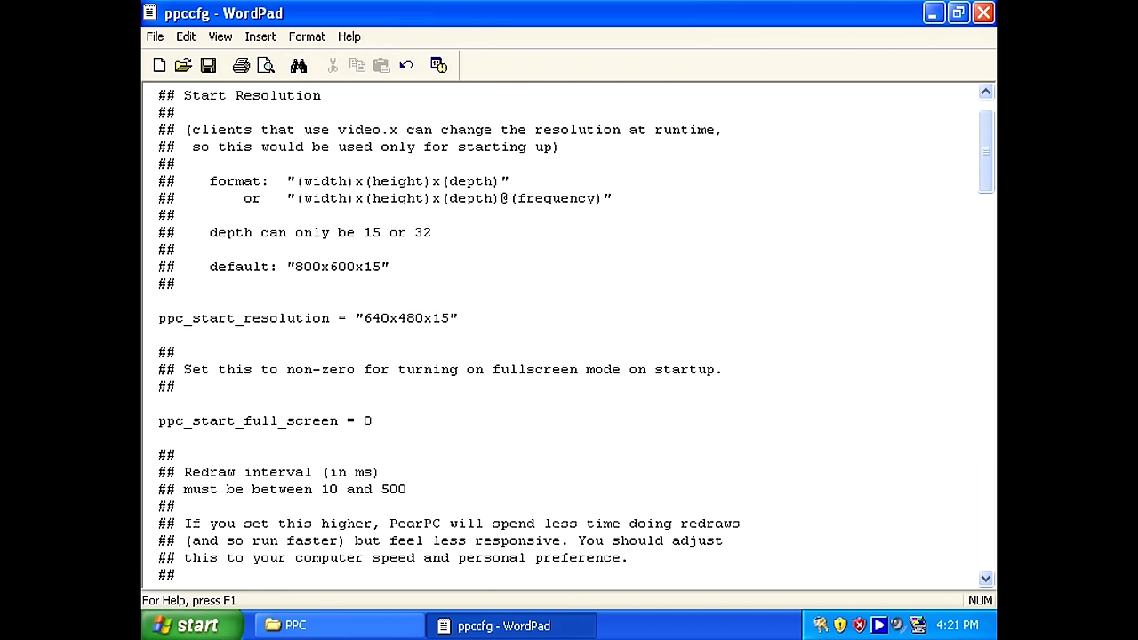
{"action": "key", "text": "BackSpace"}
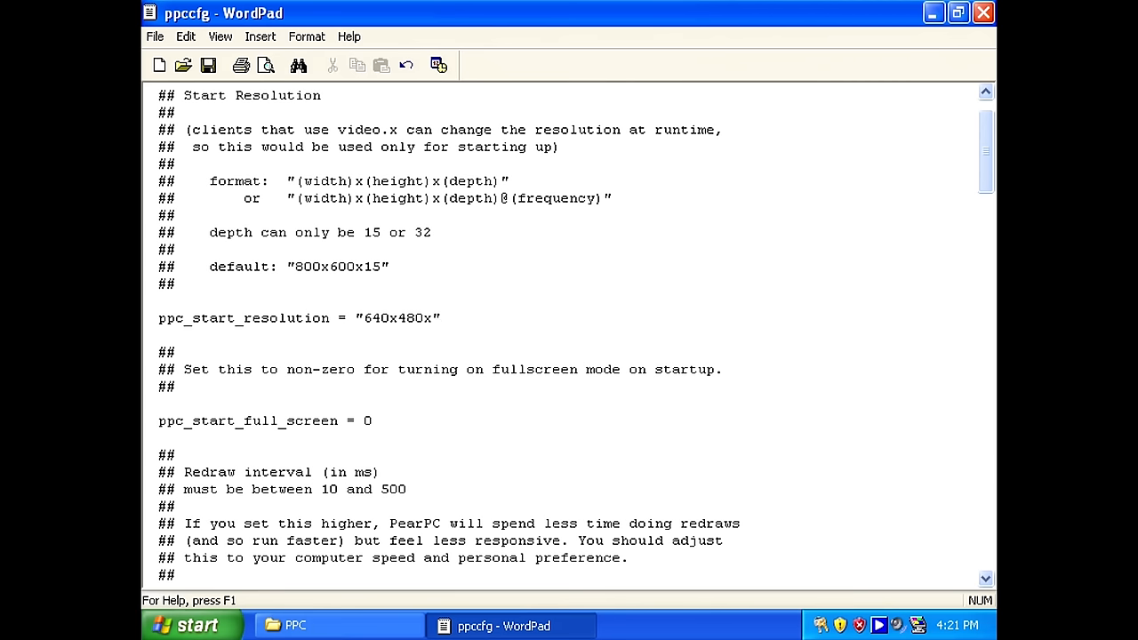
{"action": "type", "text": "32"}
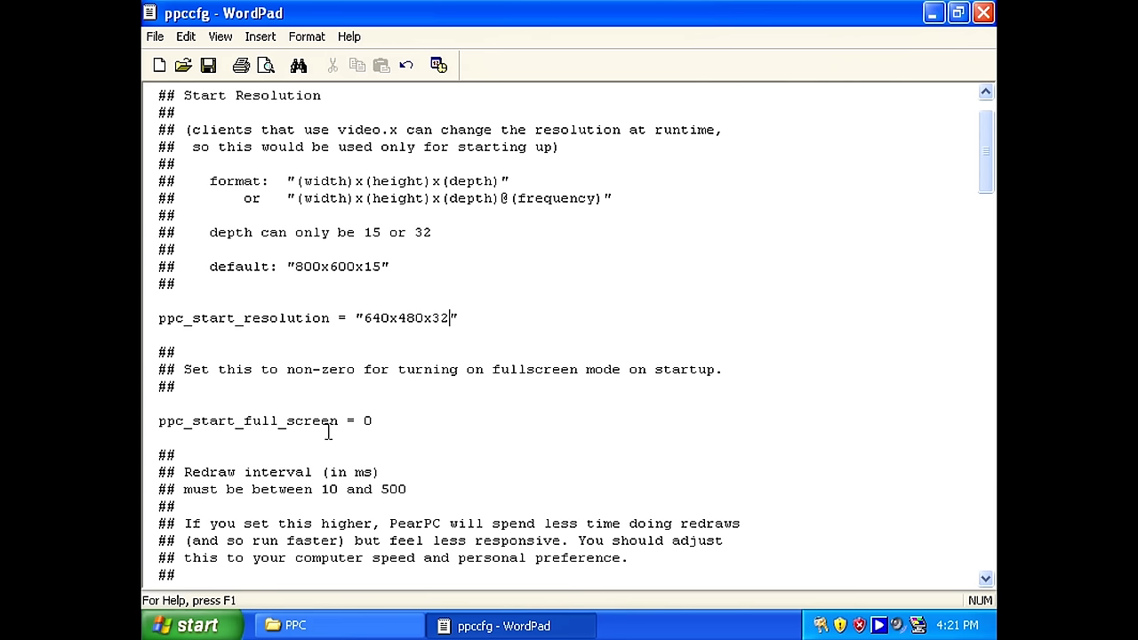
{"action": "scroll", "scroll_direction": "down", "scroll_amount": 3}
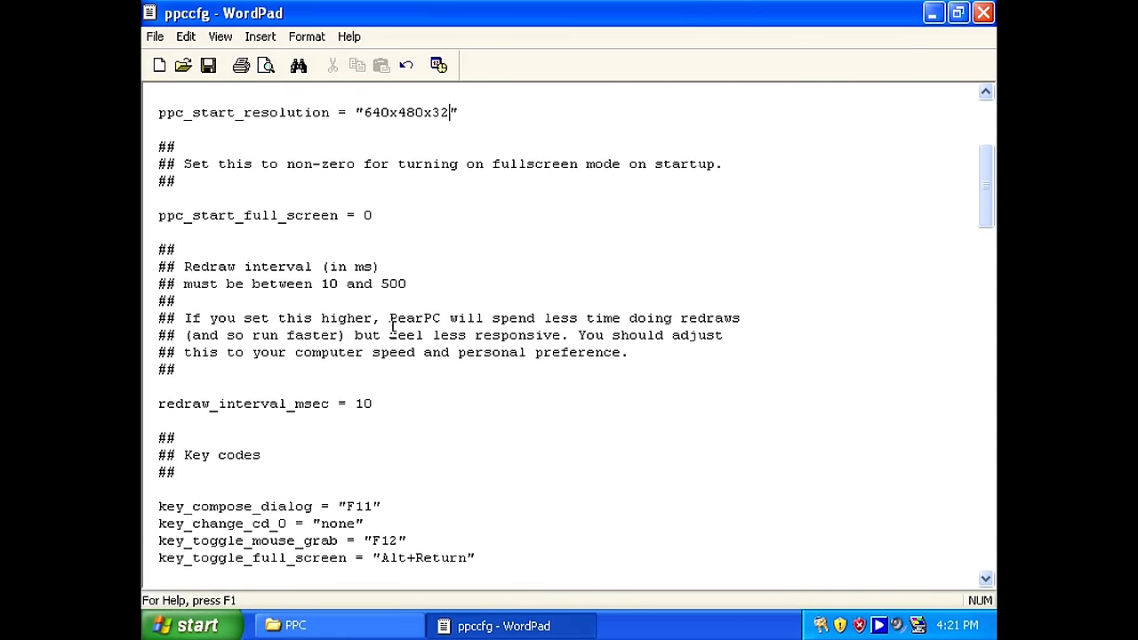
Uncomment the G3 cpu_pvr = 0x00088302 line and set memory_size to 0x20000000
{"action": "scroll", "scroll_direction": "down", "scroll_amount": 3}
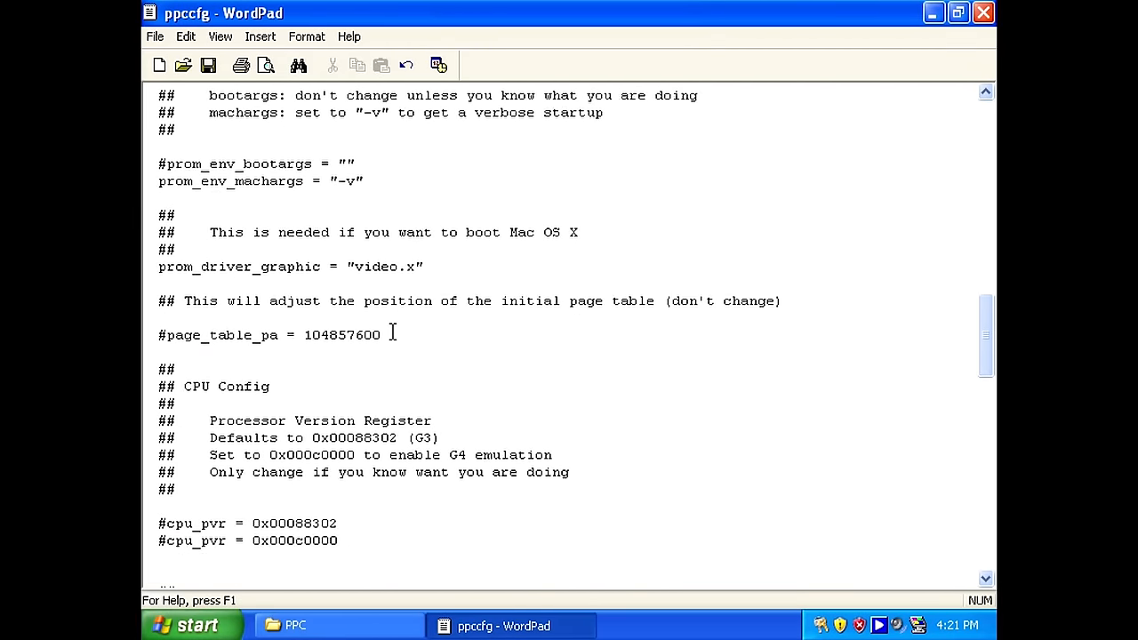
{"action": "scroll", "scroll_direction": "down", "scroll_amount": 3}
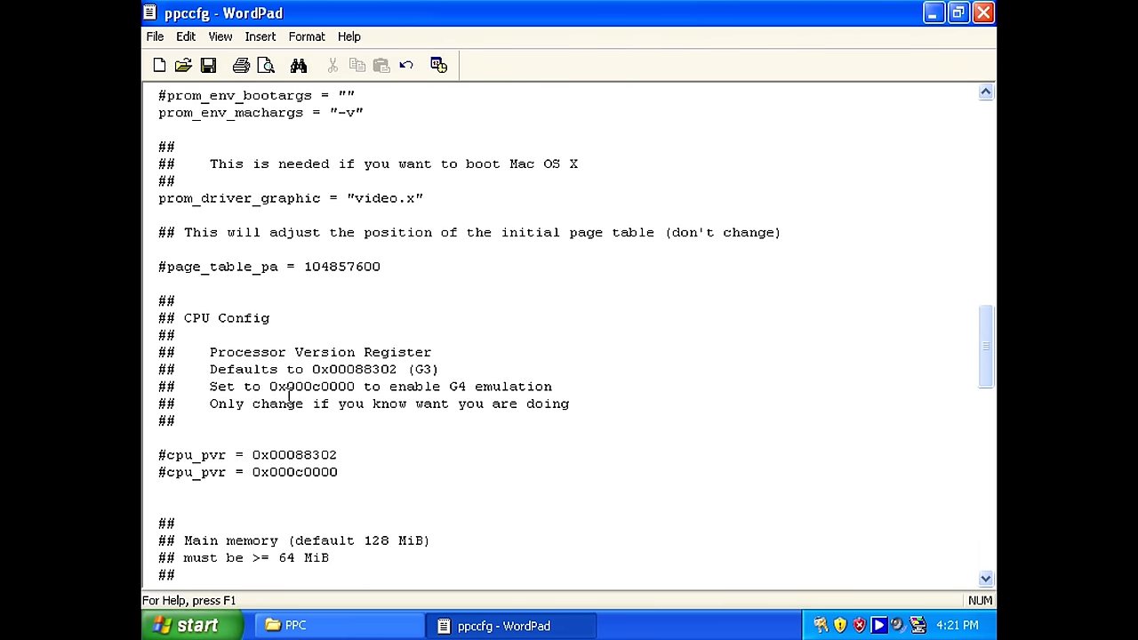
{"action": "mouse_move", "coordinate": [300, 402]}
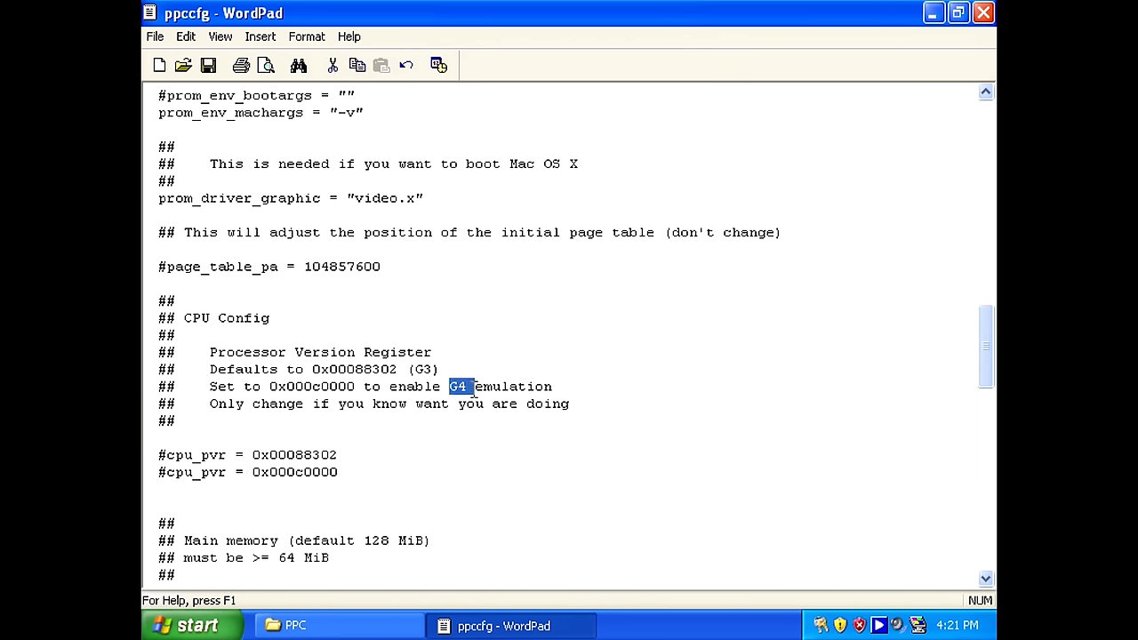
{"action": "double_click", "coordinate": [425, 369]}
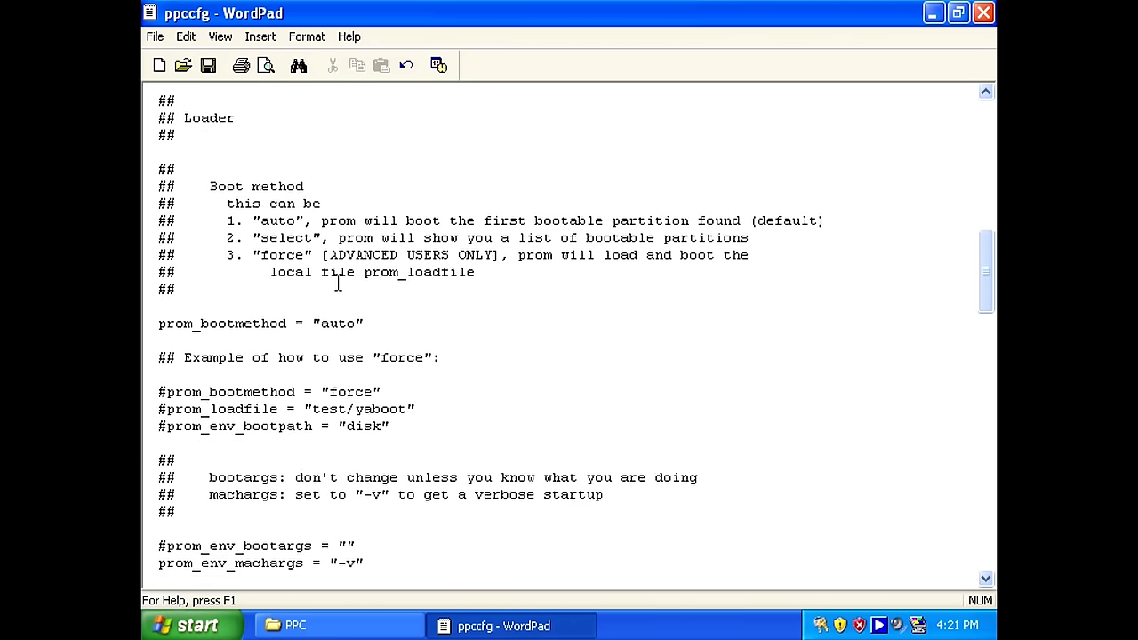
{"action": "scroll", "scroll_direction": "down", "scroll_amount": 3}
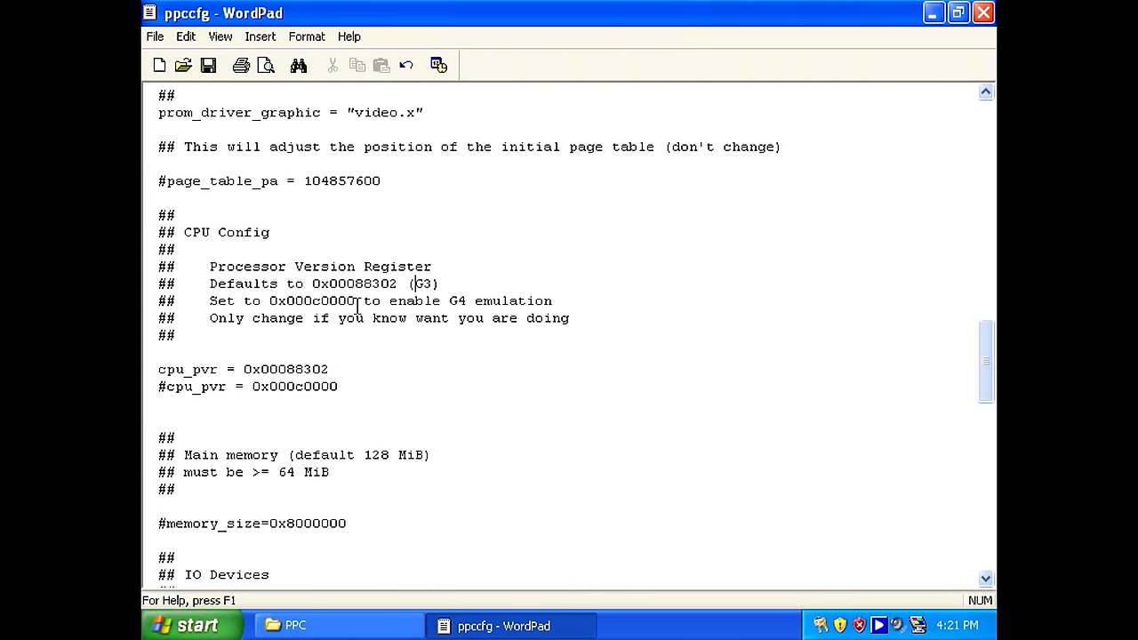
{"action": "mouse_move", "coordinate": [341, 340]}
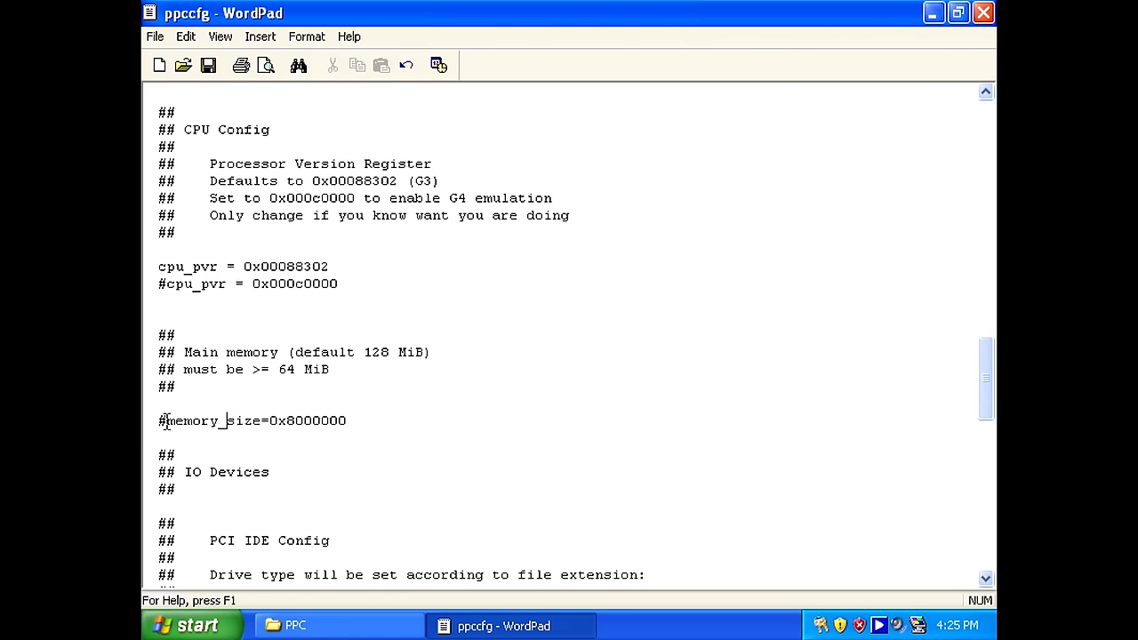
{"action": "key", "text": "BackSpace"}
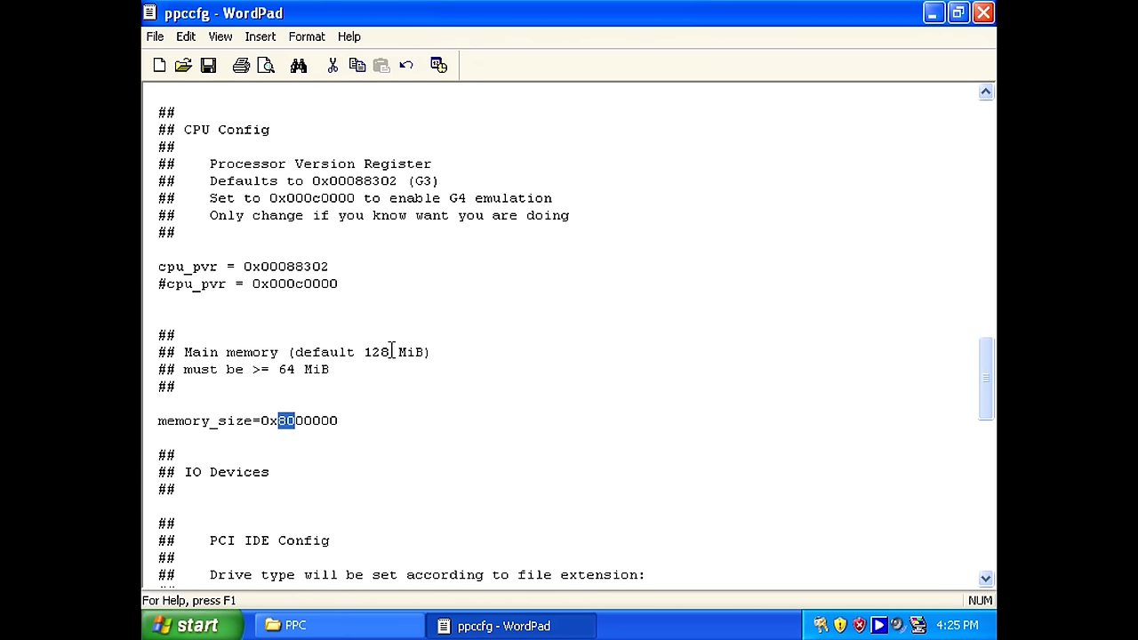
{"action": "type", "text": "8"}
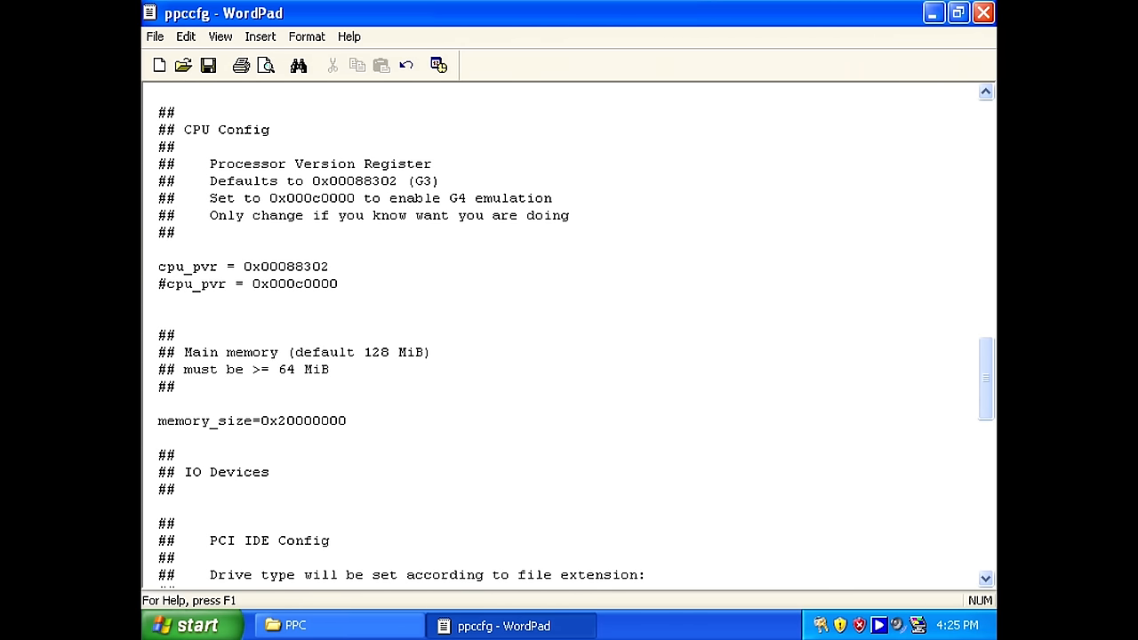
{"action": "scroll", "scroll_direction": "down", "scroll_amount": 3}
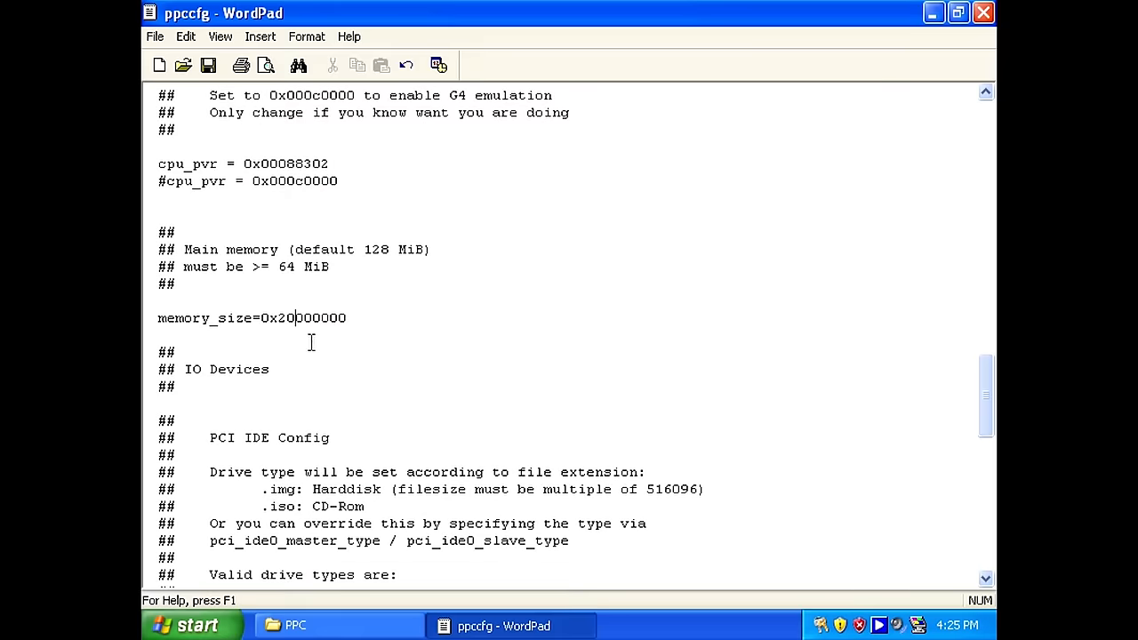
Remove the # from pci_ide0_master_type so the "hd" master drive is active
{"action": "scroll", "scroll_direction": "down", "scroll_amount": 3}
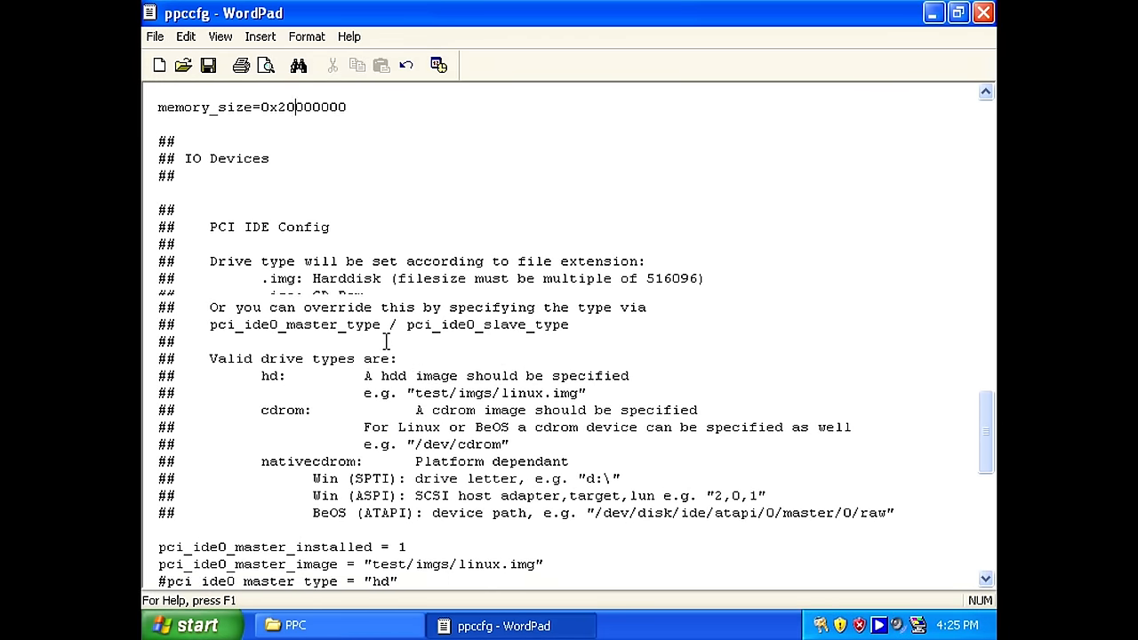
{"action": "scroll", "scroll_direction": "down", "scroll_amount": 3}
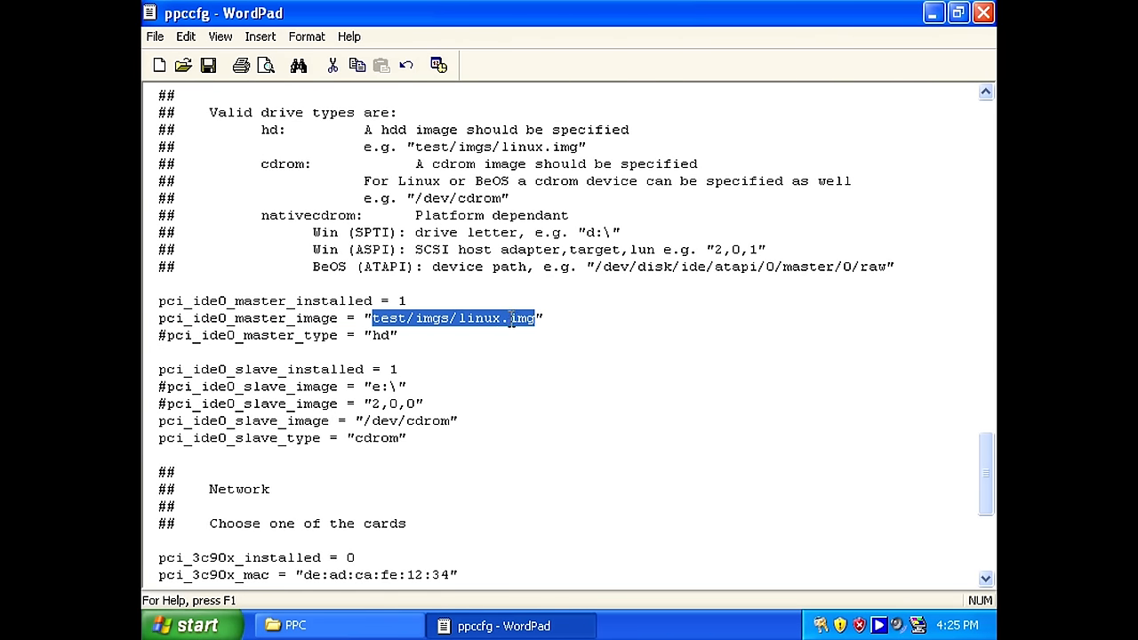
{"action": "mouse_move", "coordinate": [340, 387]}
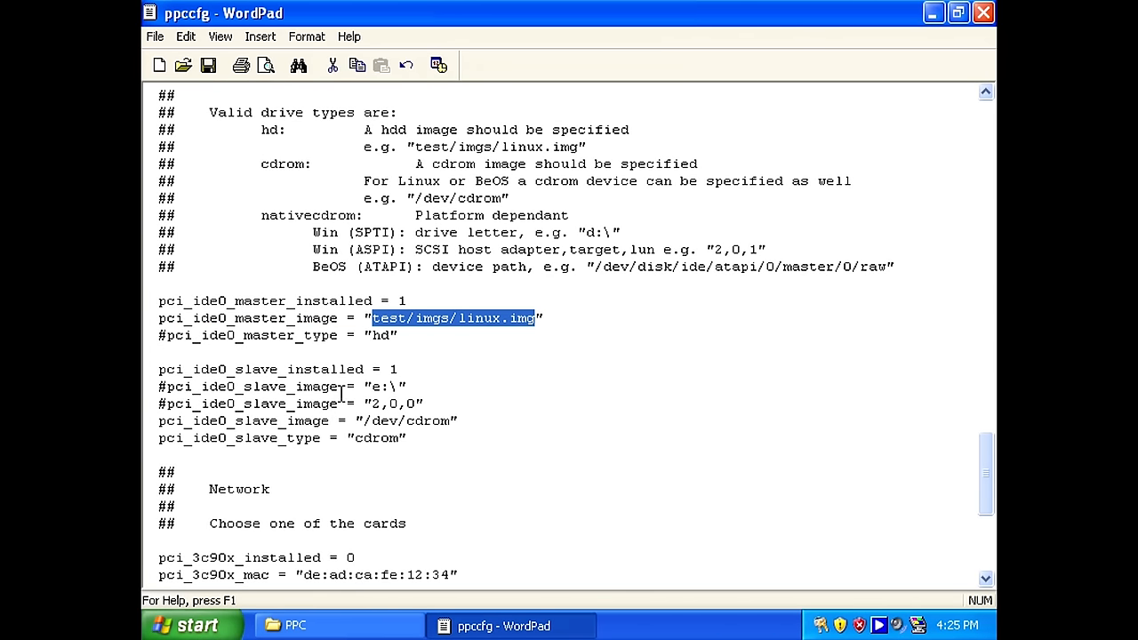
{"action": "mouse_move", "coordinate": [415, 388]}
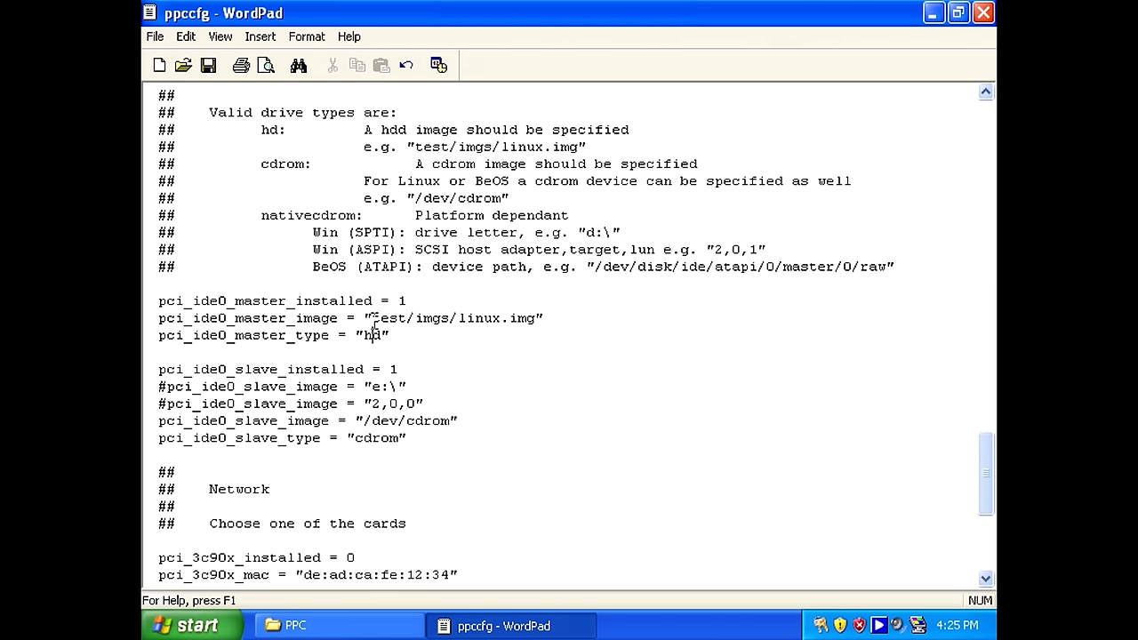
{"action": "left_click_drag", "start_coordinate": [372, 317], "coordinate": [535, 318]}
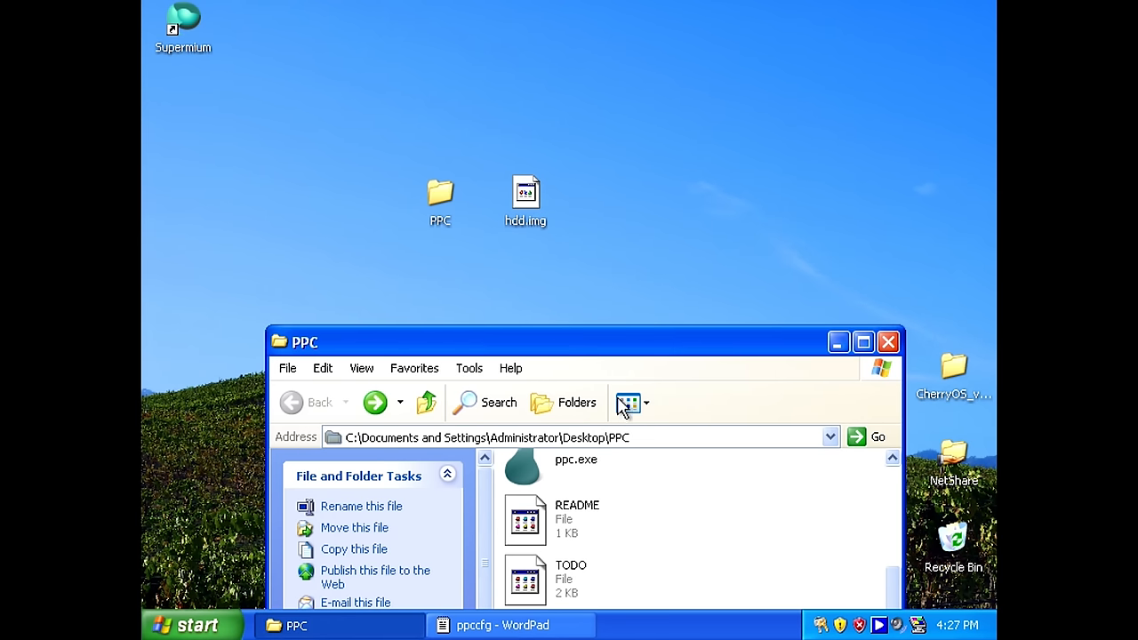
{"action": "left_click", "coordinate": [499, 625]}
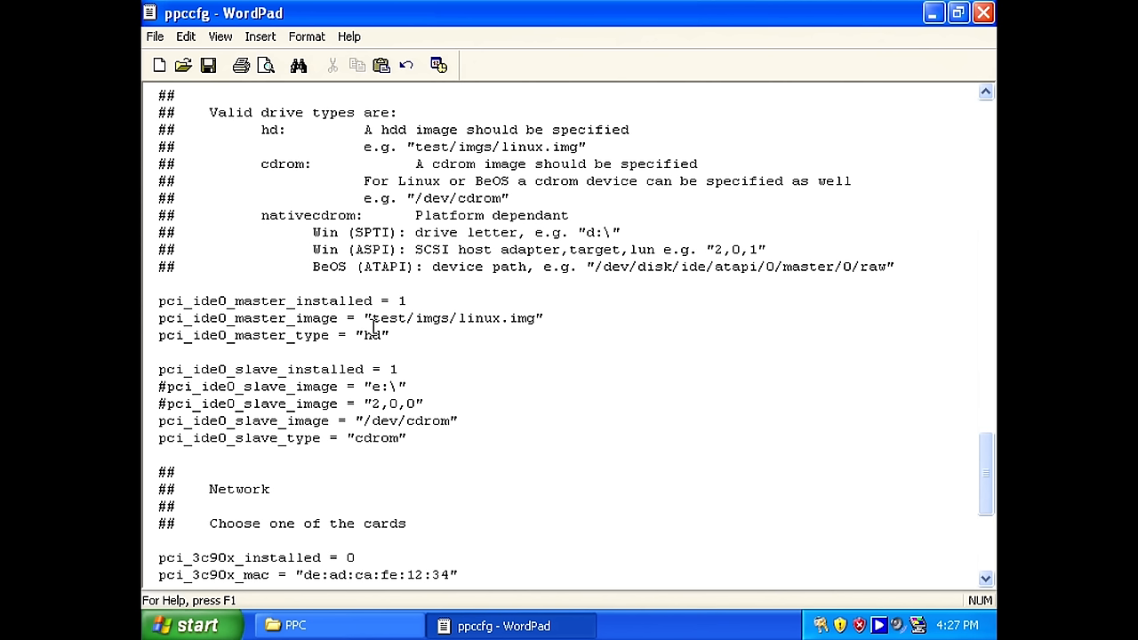
Replace test/imgs/linux.img with C:\Documents and Settings\Administrator\Desktop\hdd.img as the master image
{"action": "left_click_drag", "start_coordinate": [371, 317], "coordinate": [536, 318]}
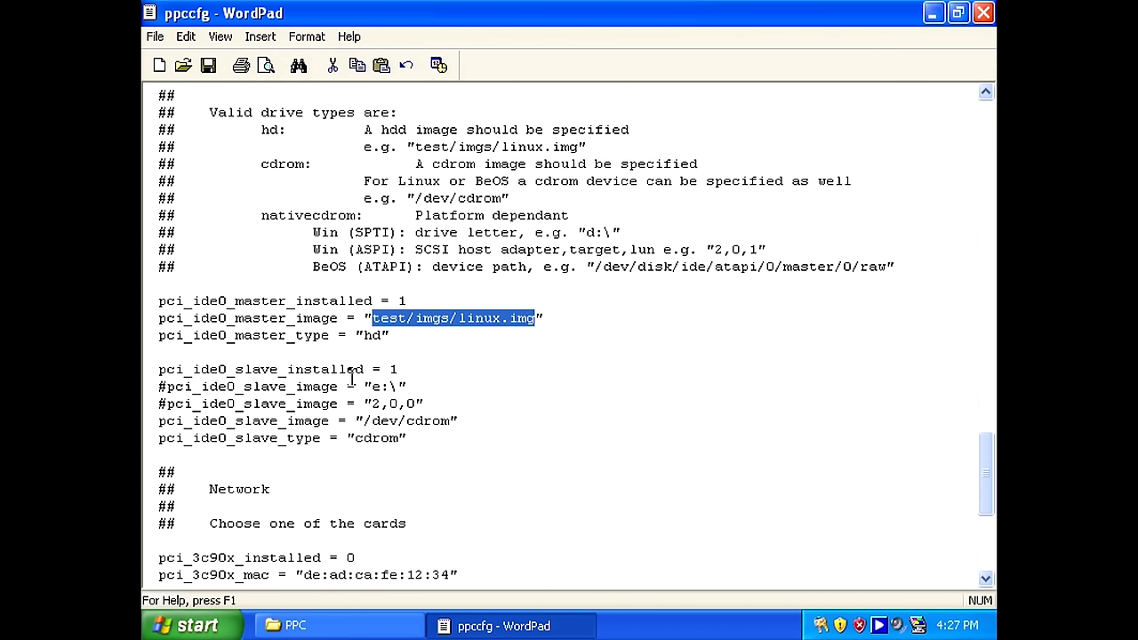
{"action": "mouse_move", "coordinate": [405, 330]}
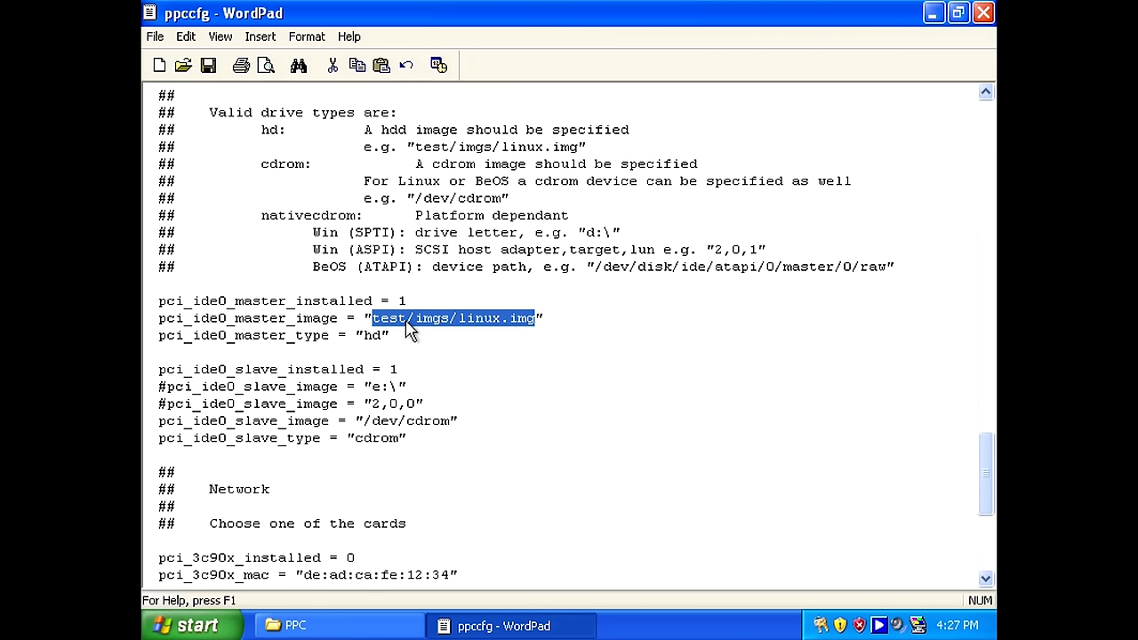
{"action": "type", "text": "C:\\Documents and Settings\\Administrator\\Desktop"}
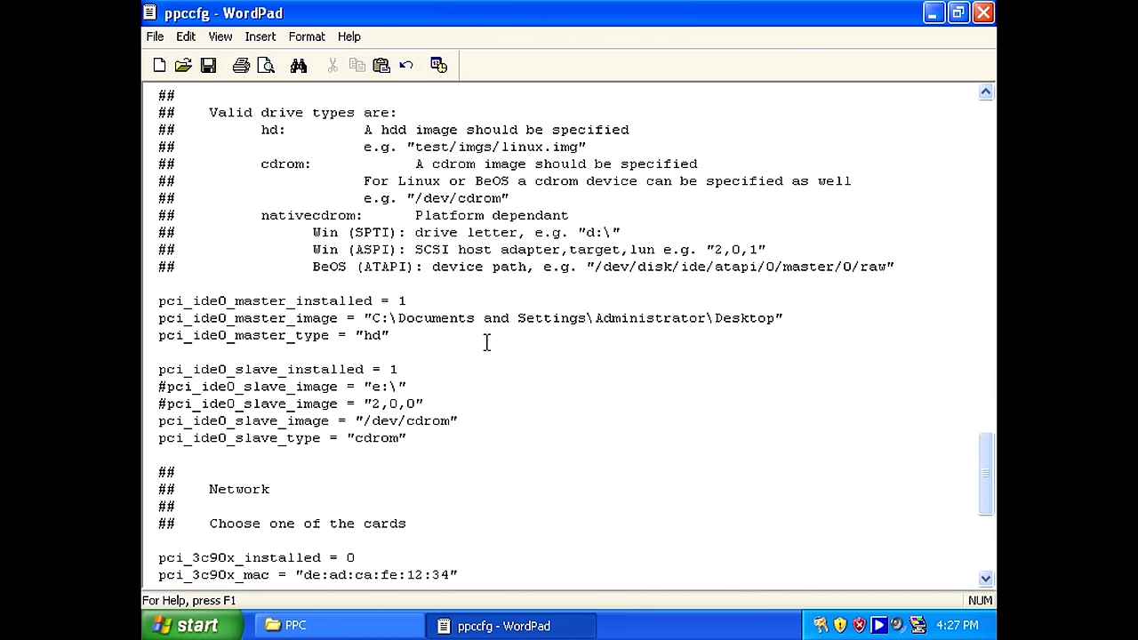
{"action": "type", "text": "\\hd"}
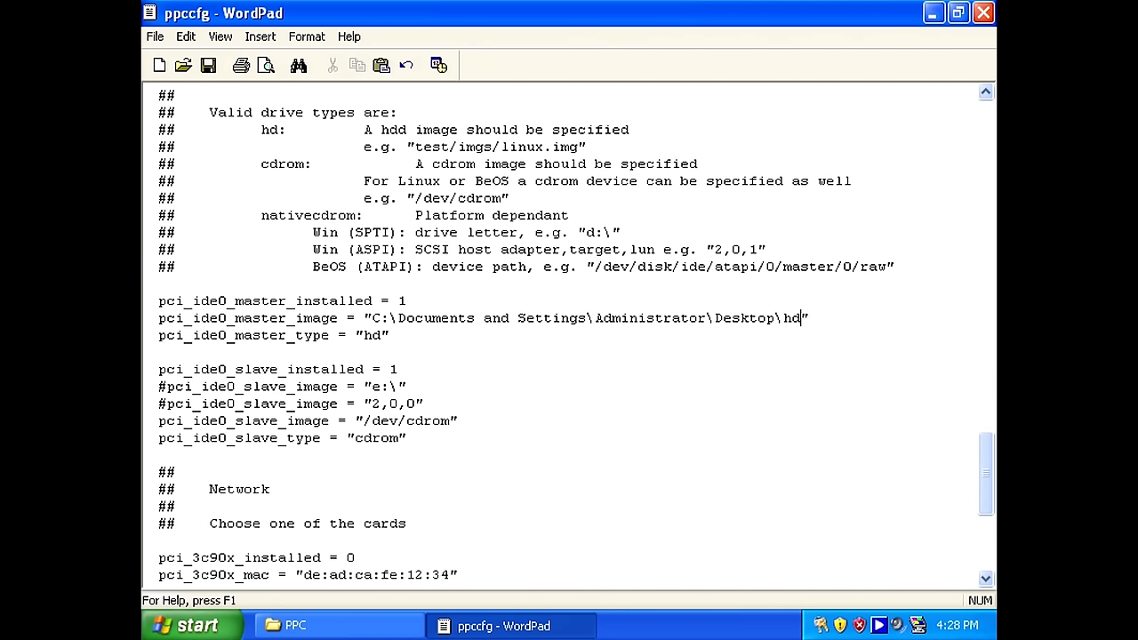
{"action": "type", "text": "d.img"}
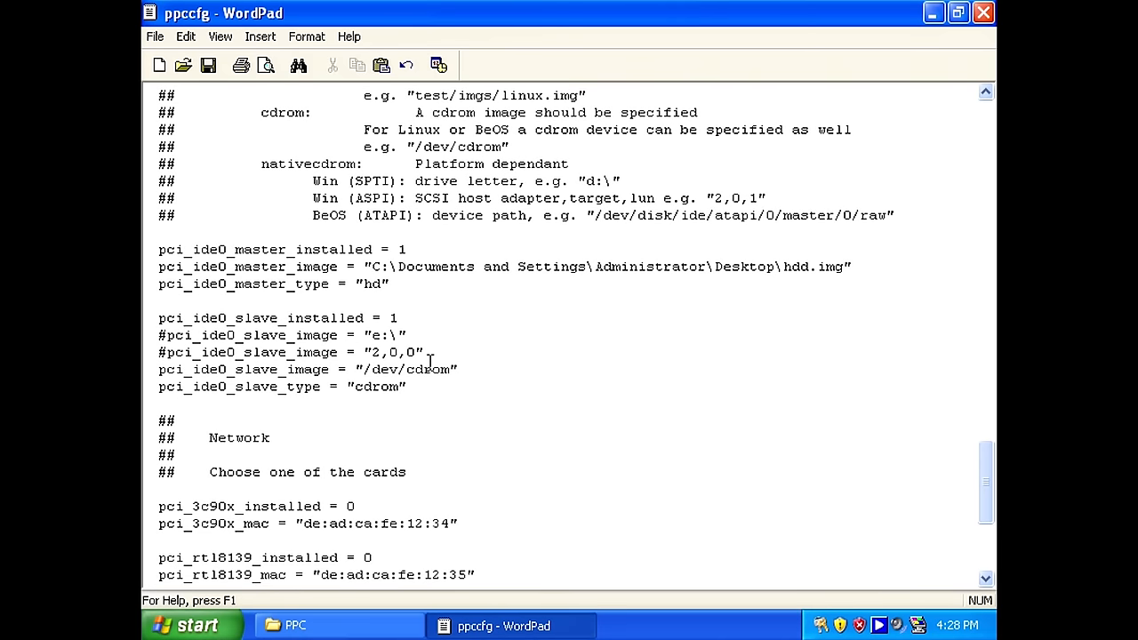
Delete the commented slave image lines and set pci_ide0_slave_image to ...\Desktop\PPC\panther\disk1.iso
{"action": "left_click_drag", "start_coordinate": [158, 335], "coordinate": [458, 368]}
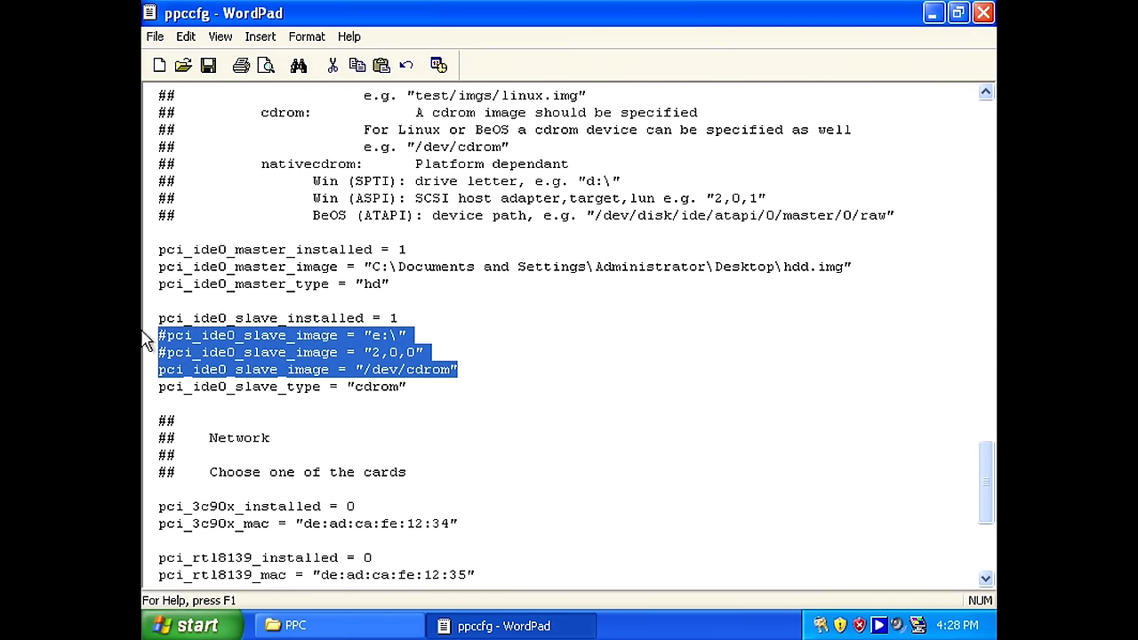
{"action": "left_click", "coordinate": [276, 369]}
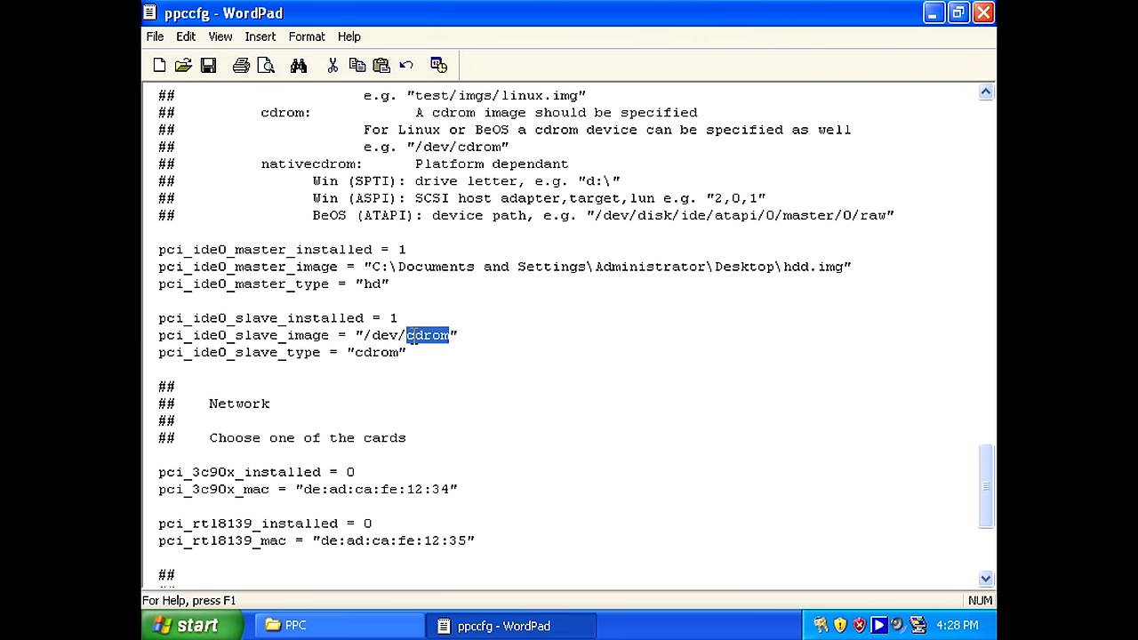
{"action": "type", "text": "C:\\Documents and Settings\\Administrator\\Desktop"}
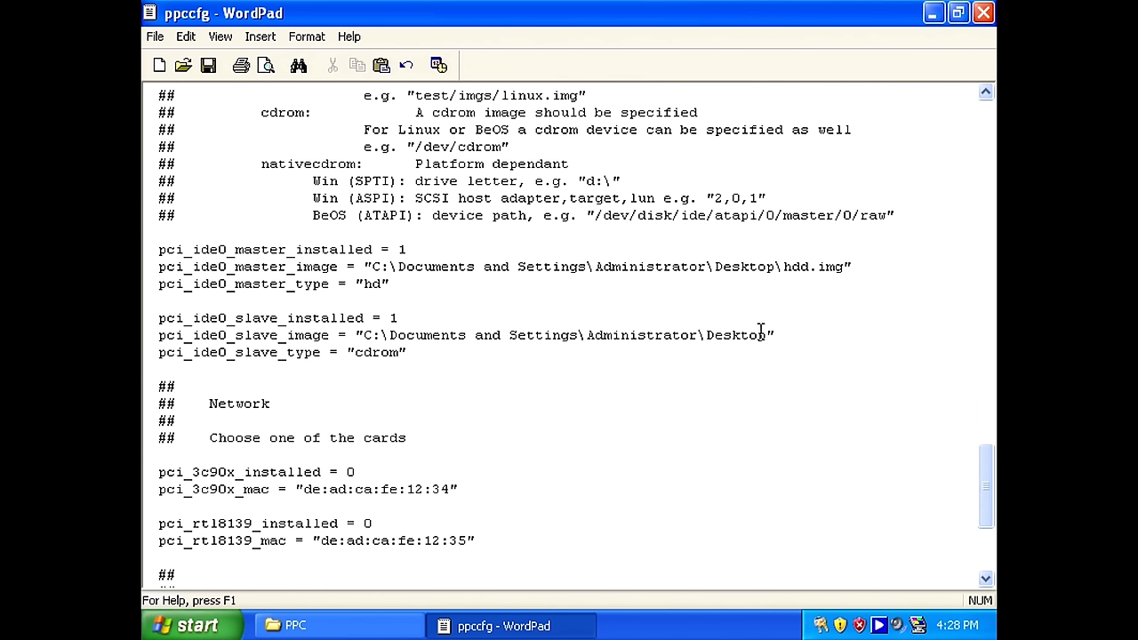
{"action": "type", "text": "\\PPC\\"}
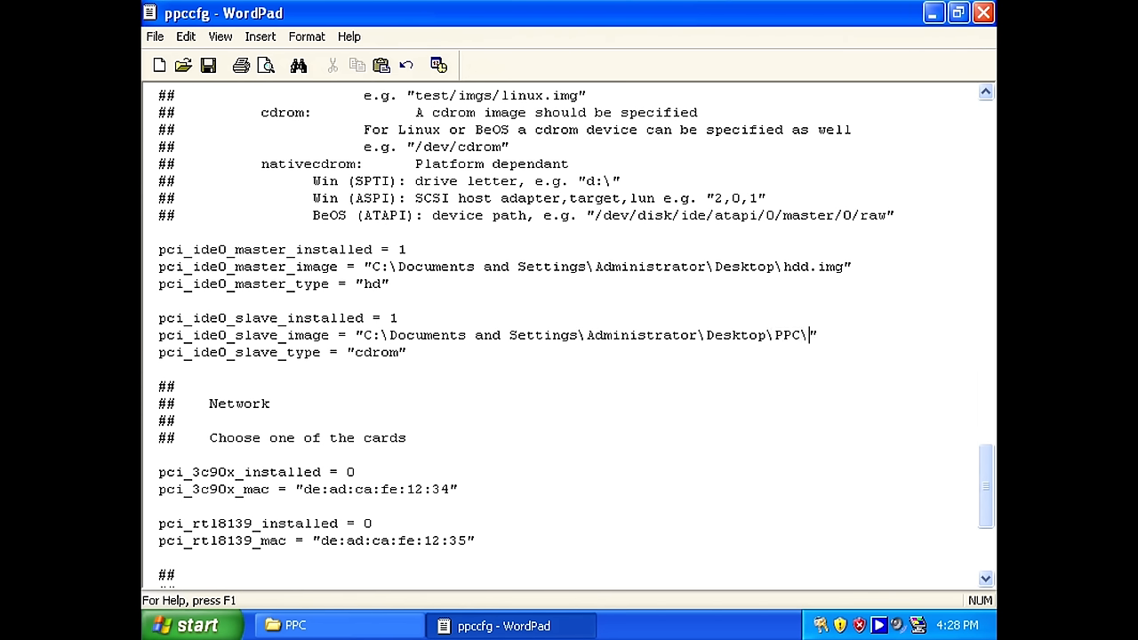
{"action": "type", "text": "panther\\disk1."}
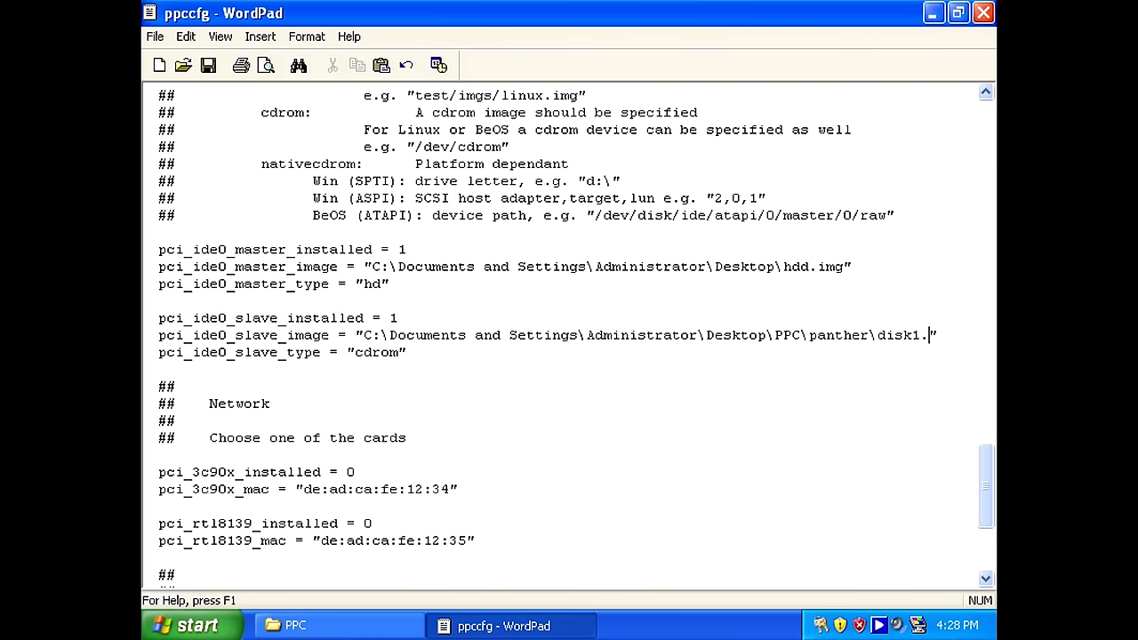
{"action": "left_click", "coordinate": [302, 625]}
{"action": "type", "text": "iso"}
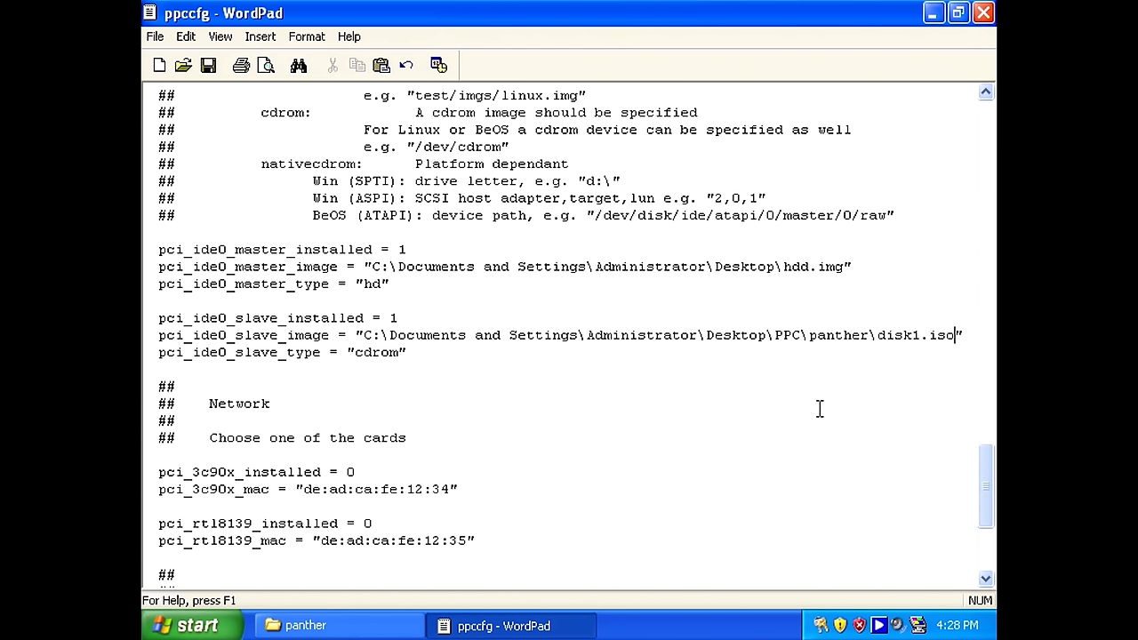
{"action": "mouse_move", "coordinate": [622, 345]}
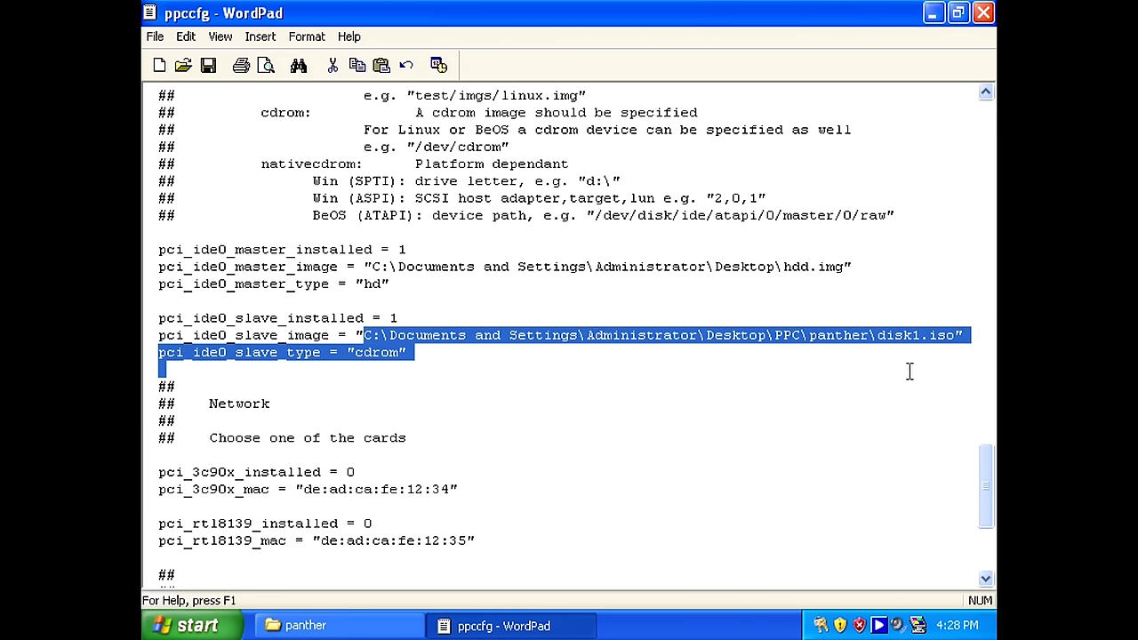
{"action": "left_click", "coordinate": [915, 336]}
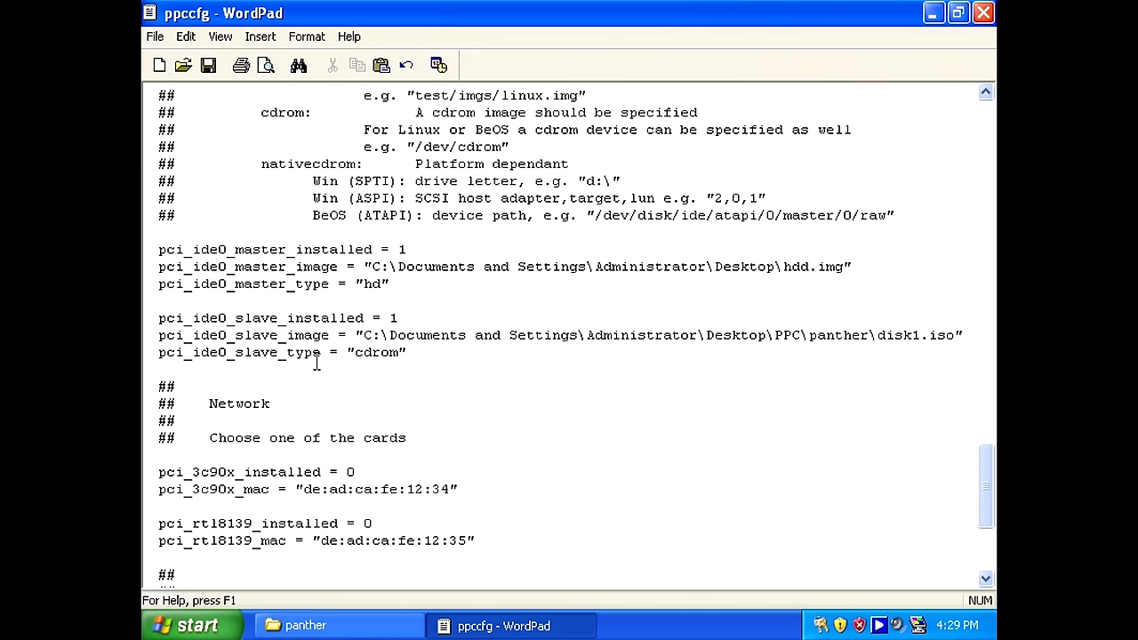
{"action": "left_click_drag", "start_coordinate": [365, 336], "coordinate": [922, 336]}
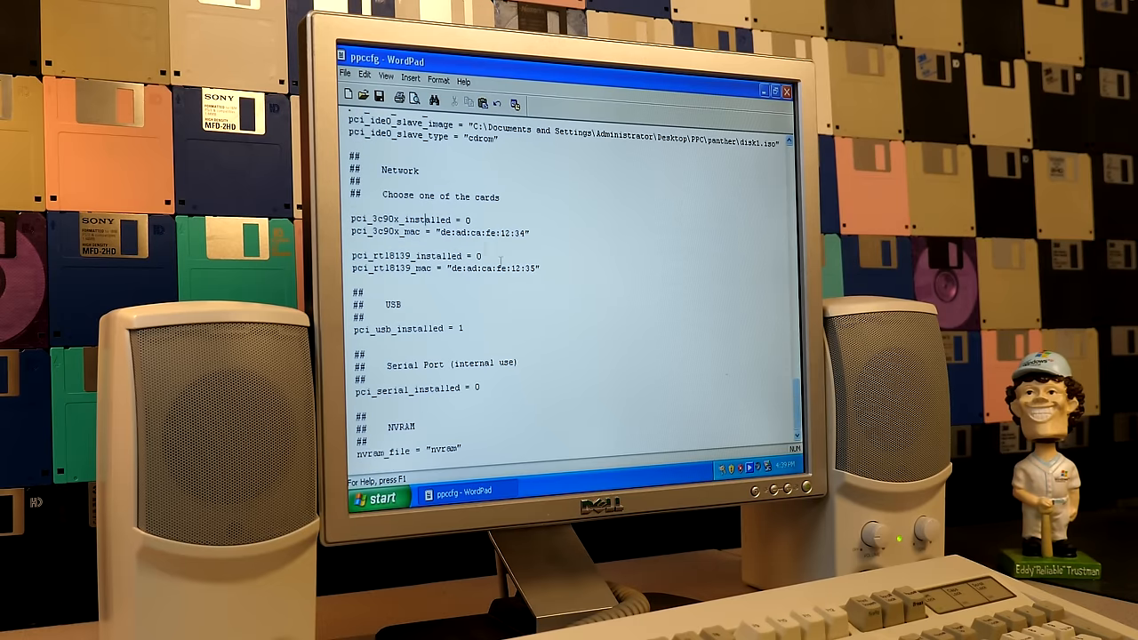
Close WordPad with the edited ppccfg file
{"action": "double_click", "coordinate": [393, 304]}
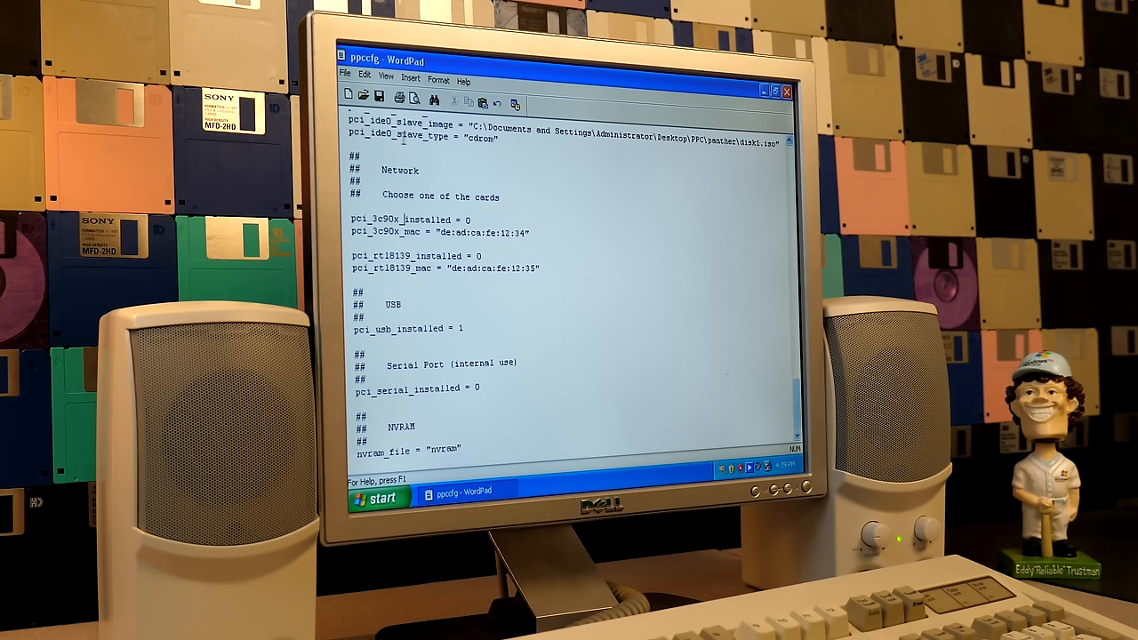
{"action": "left_click", "coordinate": [783, 92]}
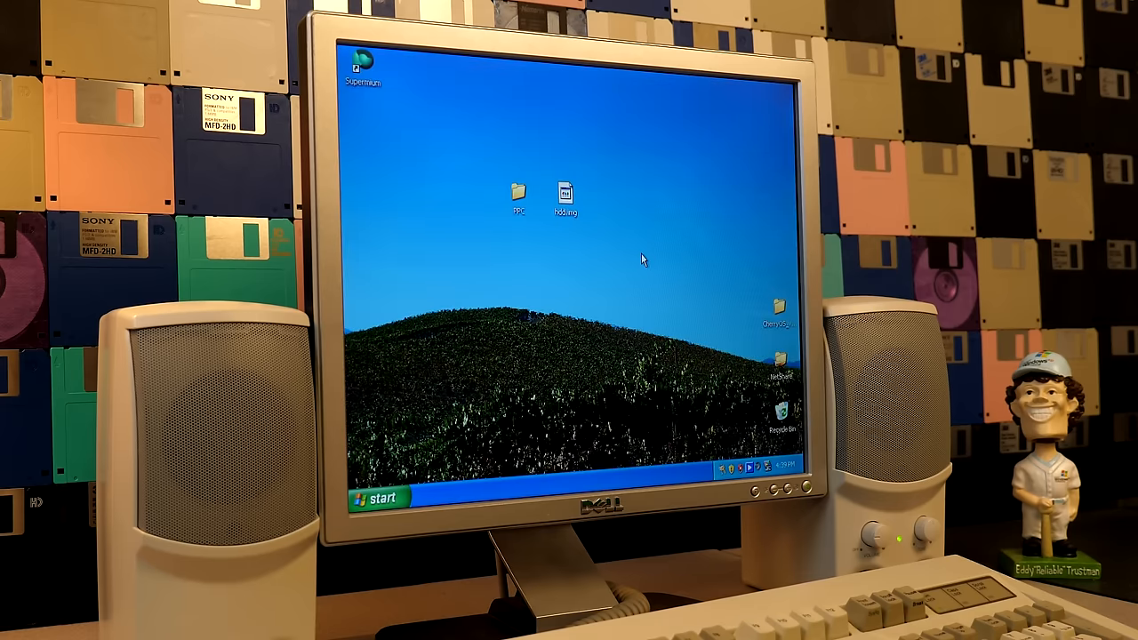
Open the desktop PPC folder, select the 4 KB ppccfg file, and get a Command Prompt in Desktop\PPC
{"action": "double_click", "coordinate": [520, 193]}
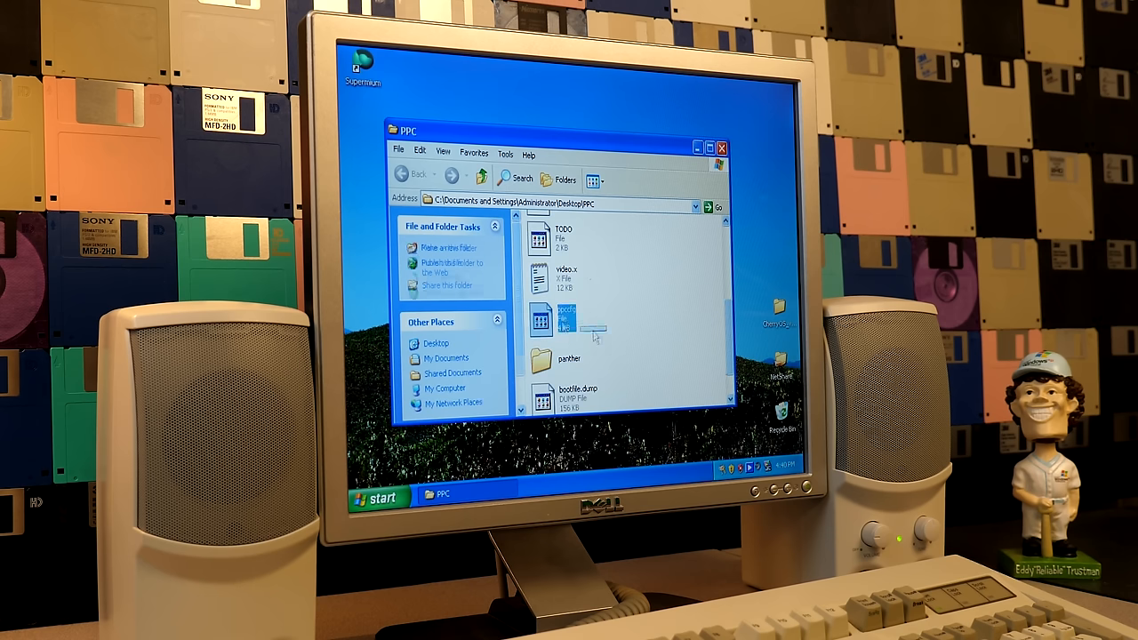
{"action": "left_click", "coordinate": [546, 320]}
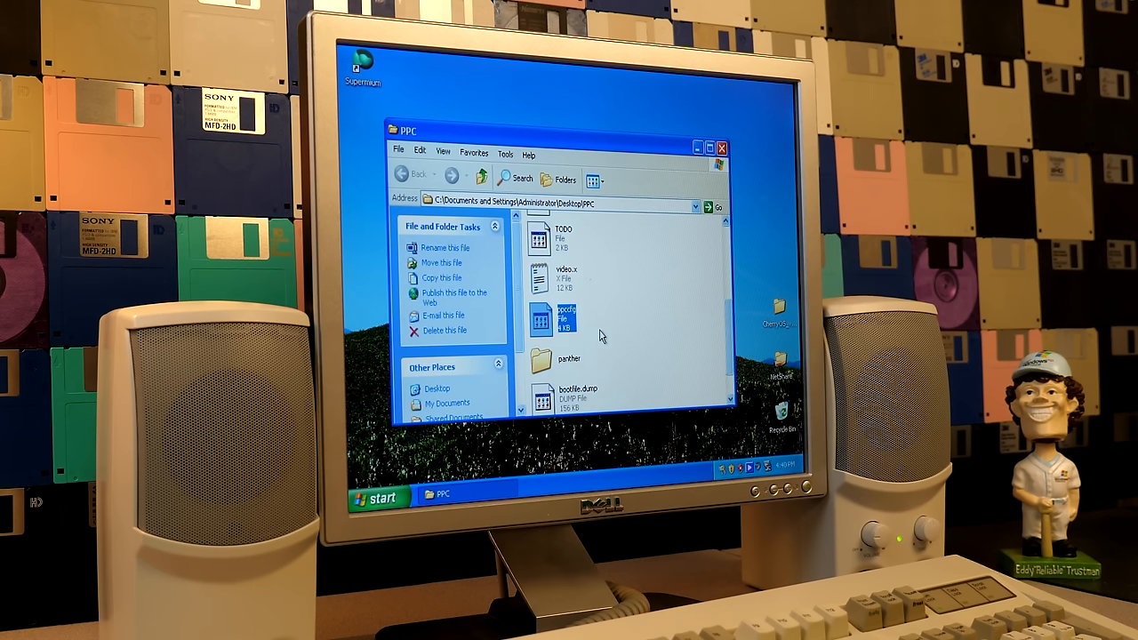
{"action": "left_click", "coordinate": [377, 497]}
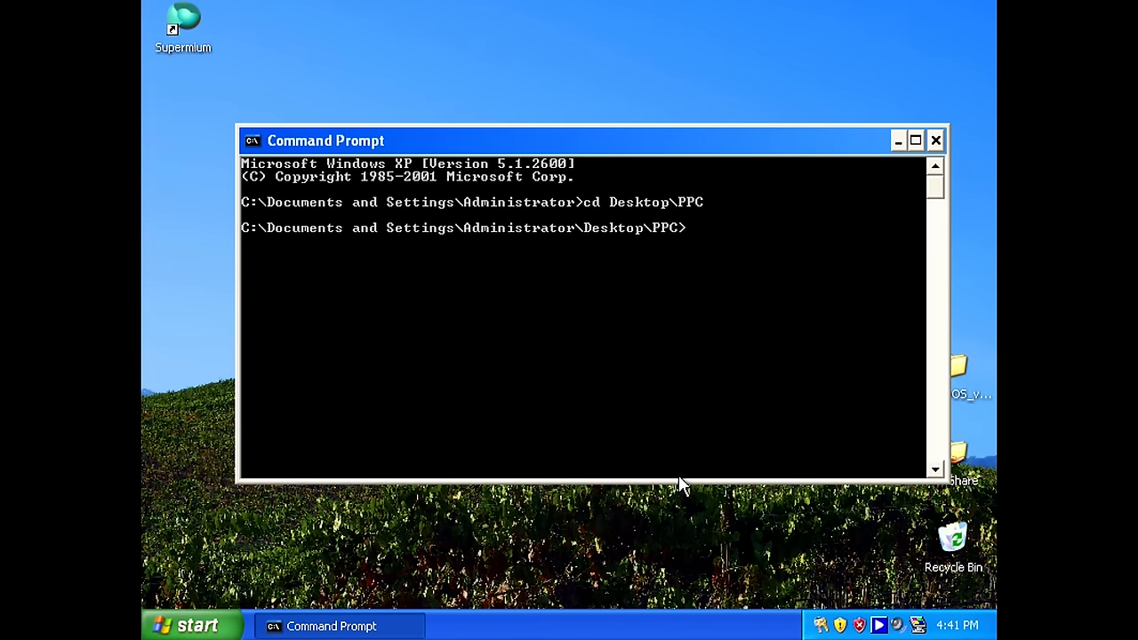
Run 'ppc ppccfg' at the prompt to start PearPC 0.5 booting Mac OS X
{"action": "type", "text": "ppc"}
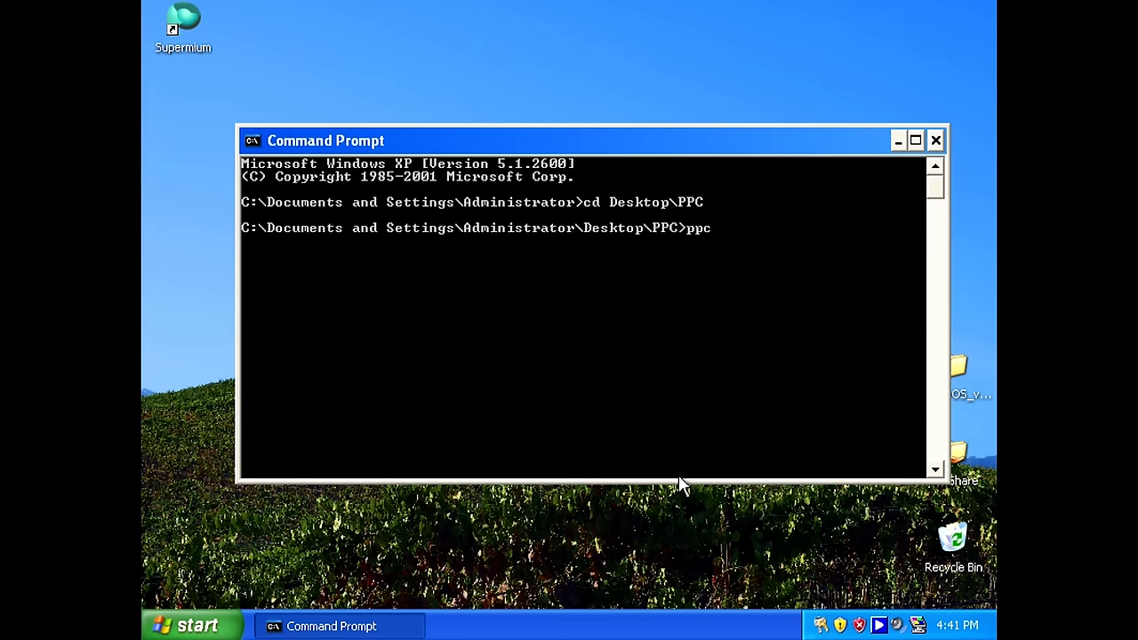
{"action": "type", "text": "ppccf"}
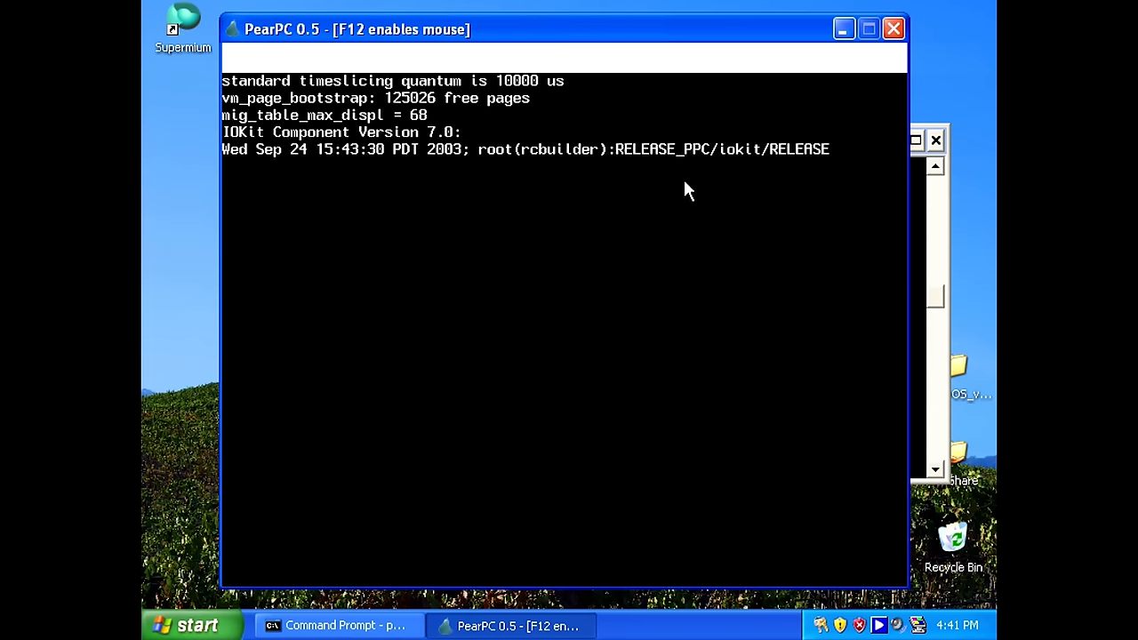
{"action": "mouse_move", "coordinate": [529, 175]}
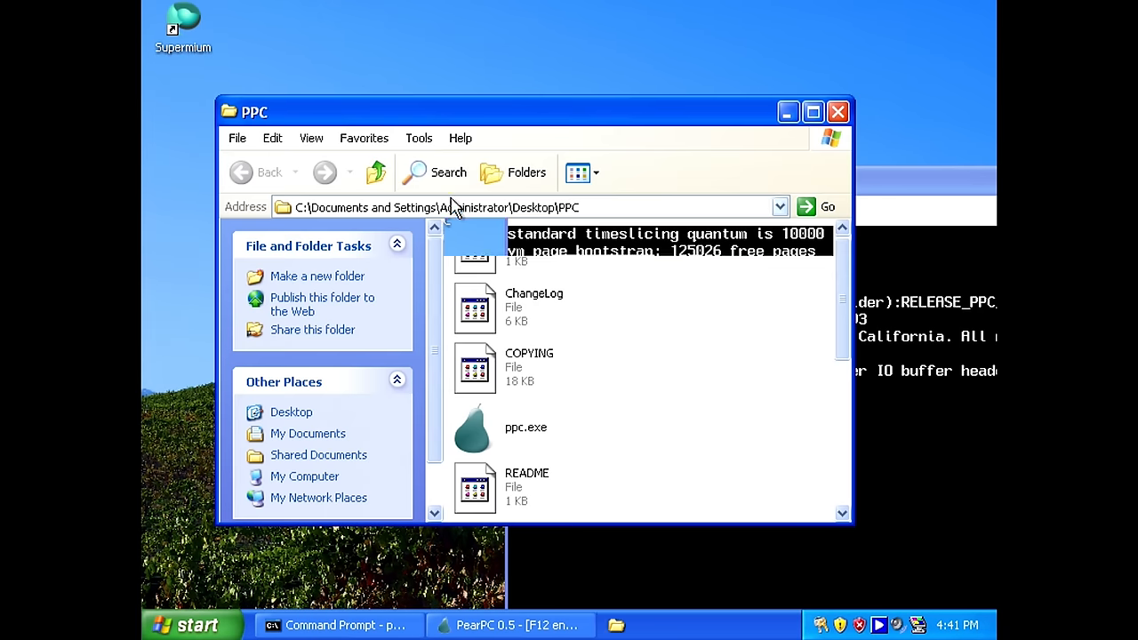
Reopen ppccfg in WordPad and review the prom_bootmethod and machargs boot settings
{"action": "scroll", "scroll_direction": "down", "scroll_amount": 3}
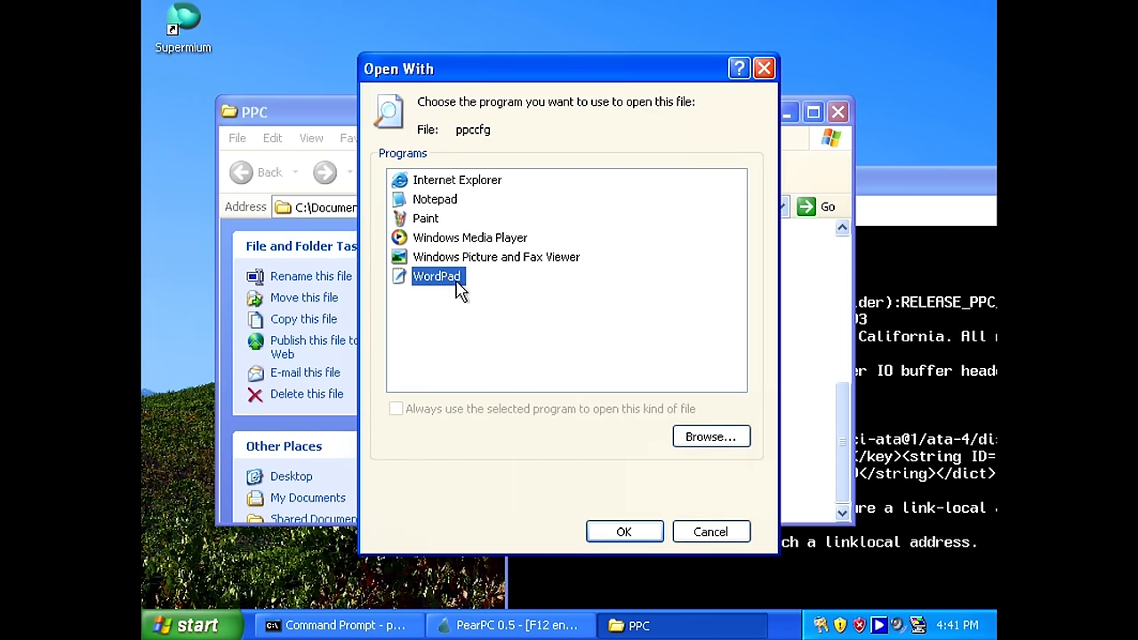
{"action": "left_click", "coordinate": [624, 532]}
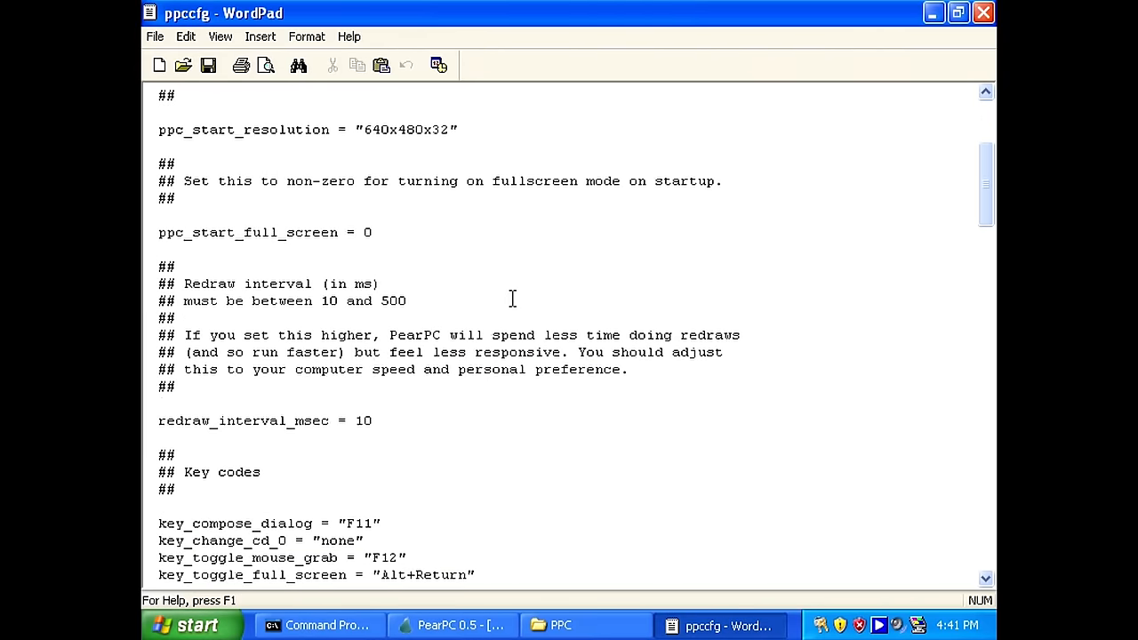
{"action": "scroll", "scroll_direction": "down", "scroll_amount": 3}
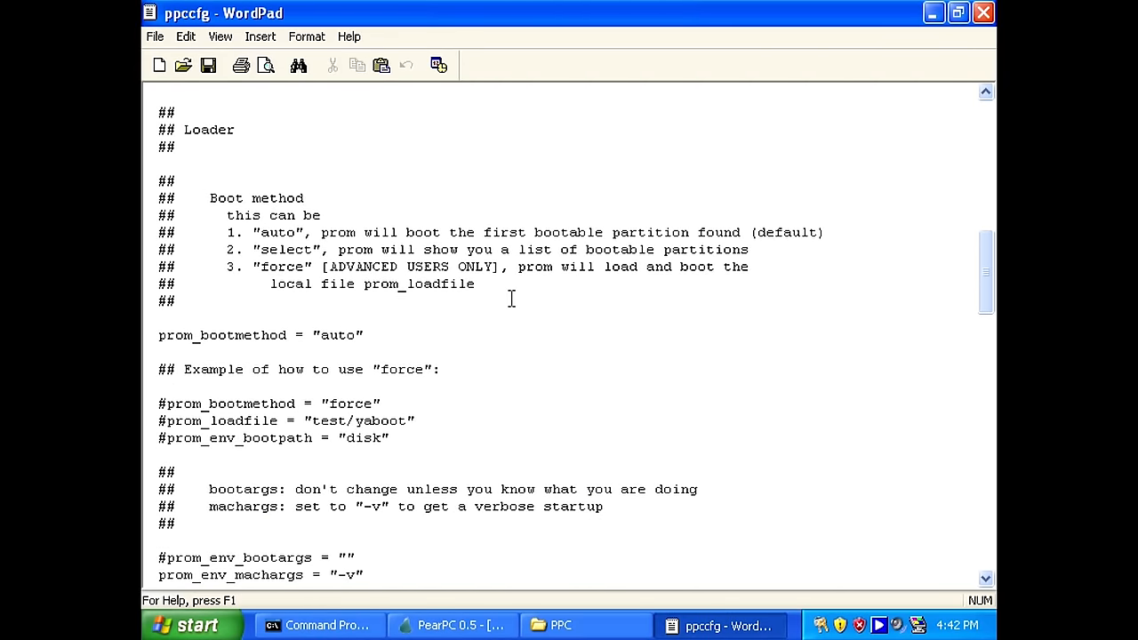
{"action": "scroll", "scroll_direction": "down", "scroll_amount": 3}
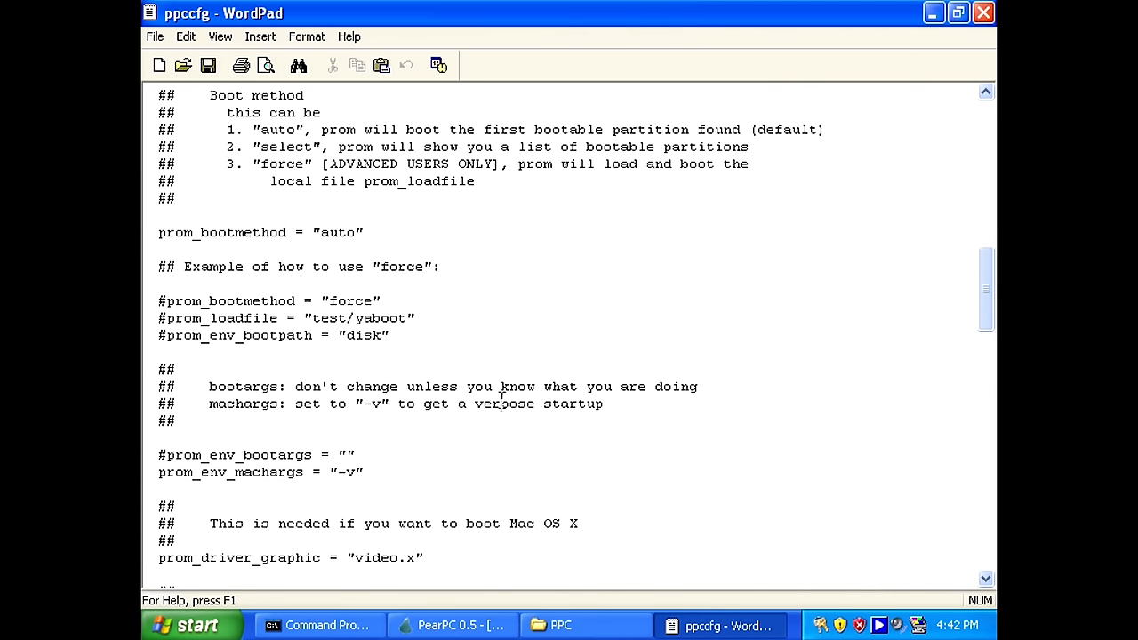
{"action": "mouse_move", "coordinate": [174, 472]}
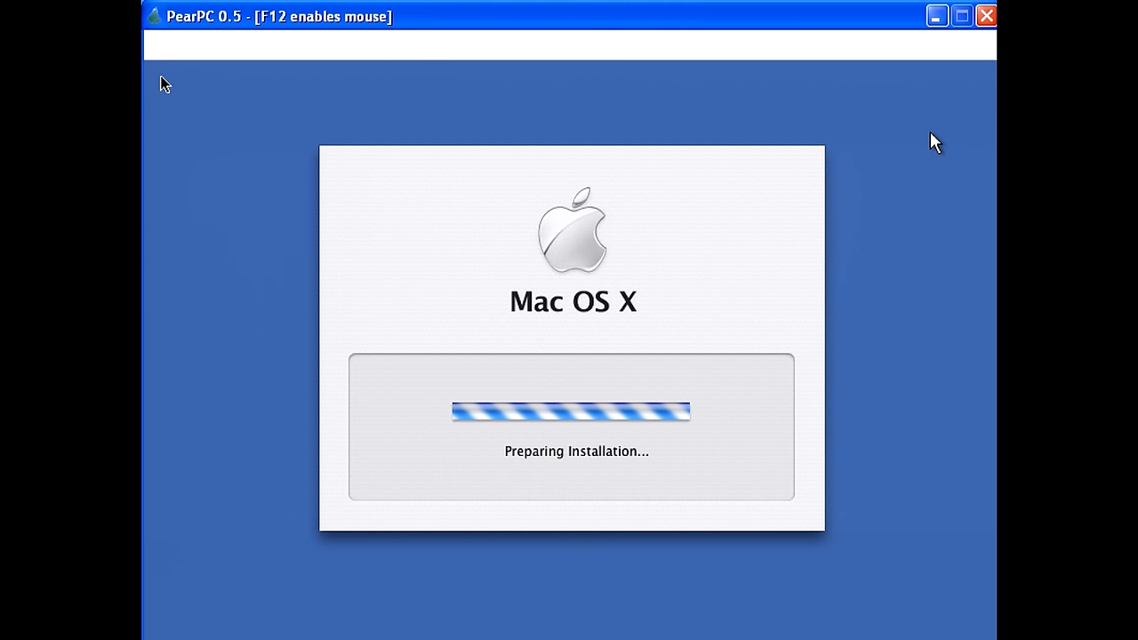
{"action": "mouse_move", "coordinate": [847, 238]}
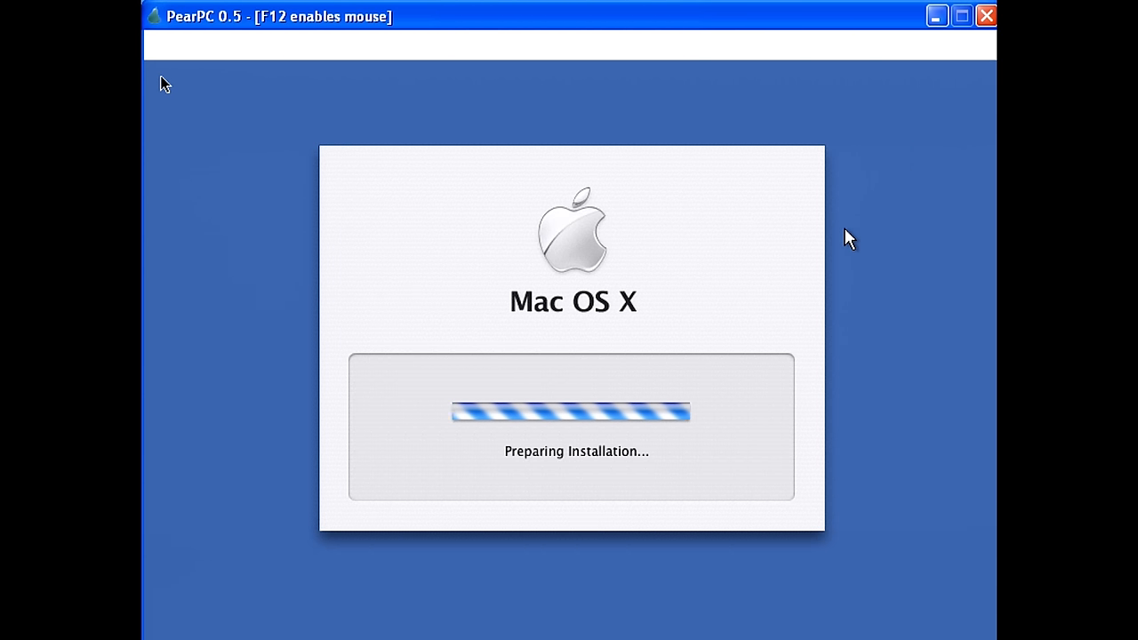
Grab the mouse with F12 and get past Introduction, Read Me and License screens
{"action": "key", "text": "F12"}
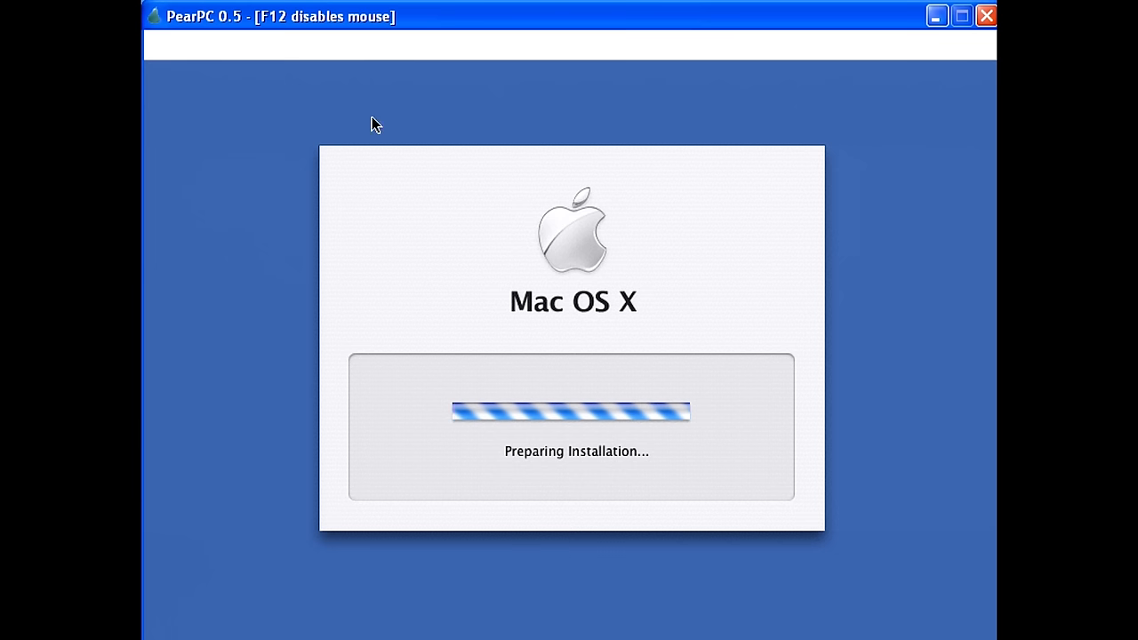
{"action": "mouse_move", "coordinate": [318, 329]}
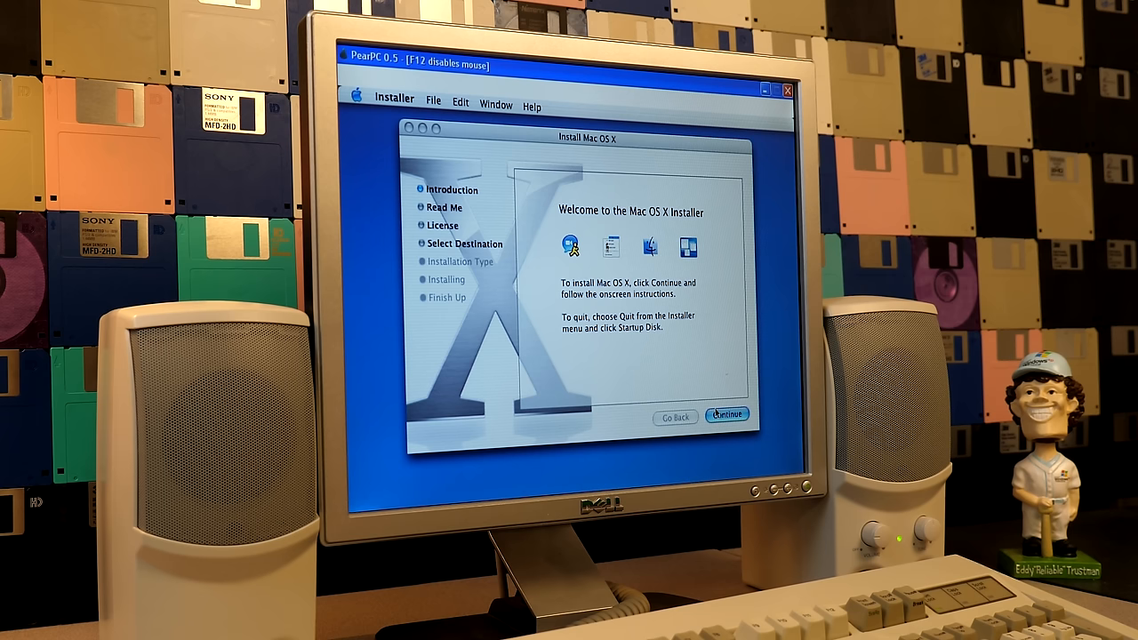
{"action": "left_click", "coordinate": [731, 415]}
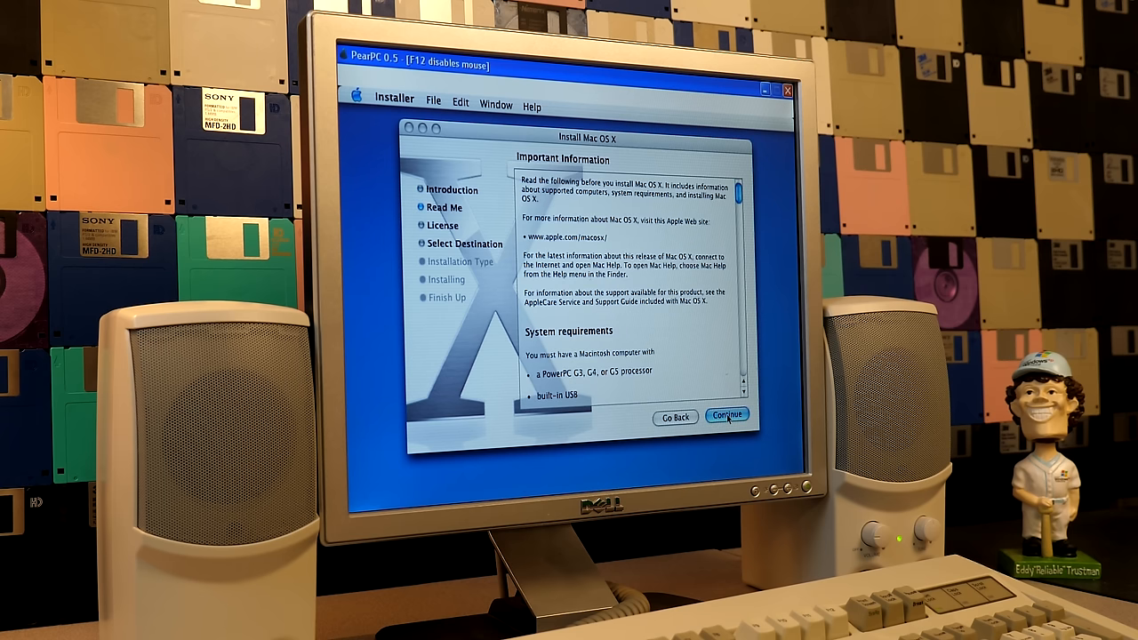
{"action": "left_click", "coordinate": [724, 416]}
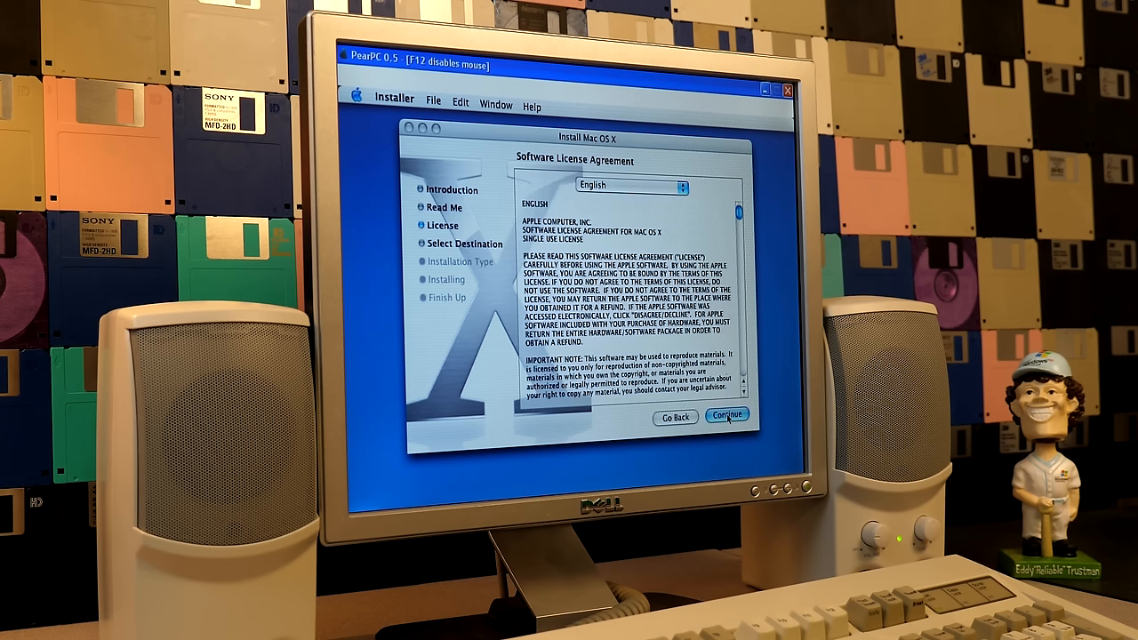
{"action": "left_click", "coordinate": [726, 414]}
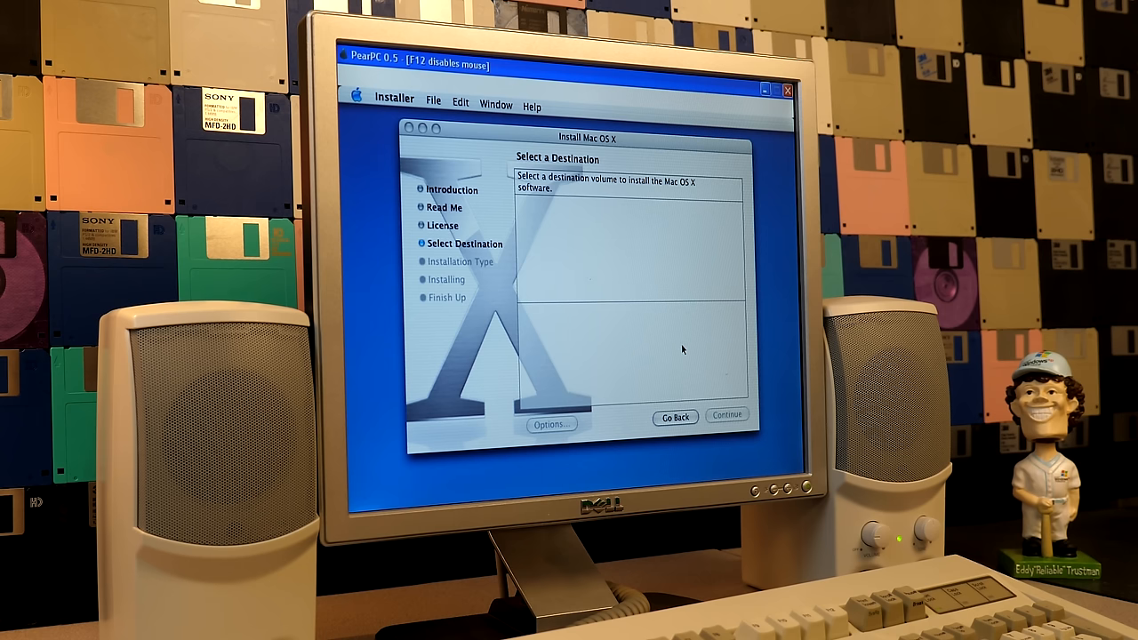
{"action": "mouse_move", "coordinate": [434, 103]}
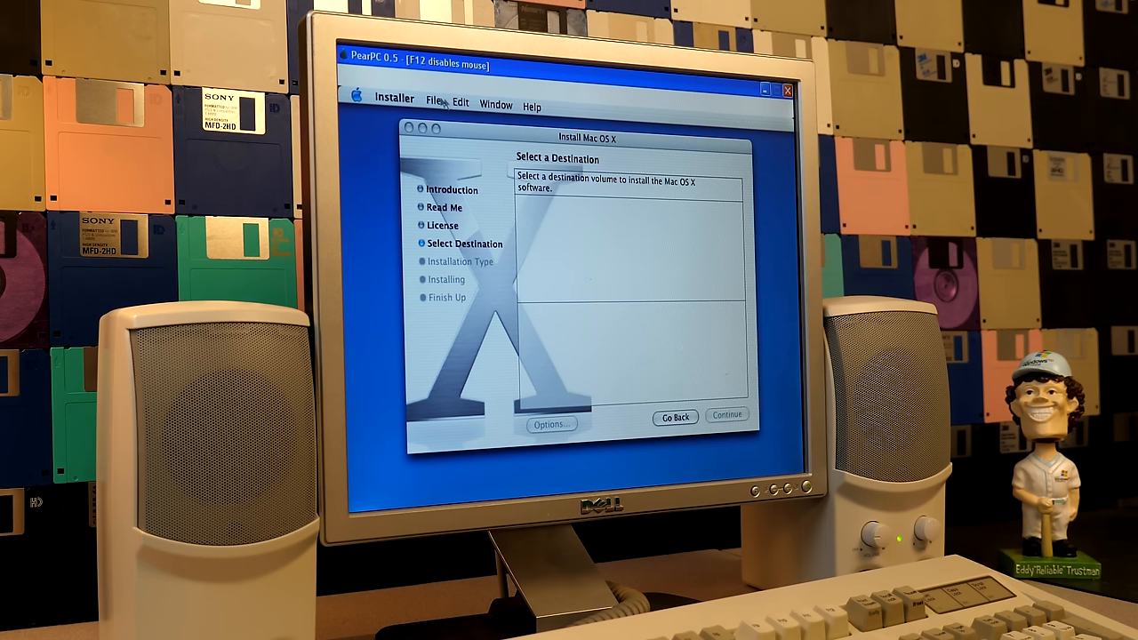
{"action": "left_click", "coordinate": [496, 105]}
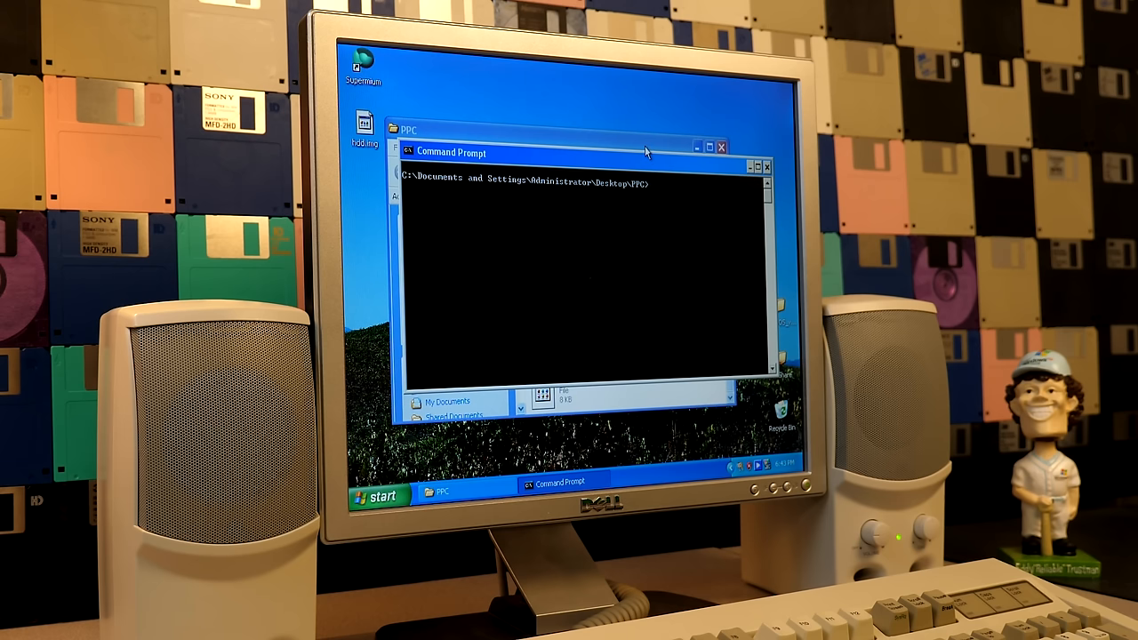
Open the ppccfg configuration file from the PPC folder in WordPad
{"action": "left_click", "coordinate": [411, 127]}
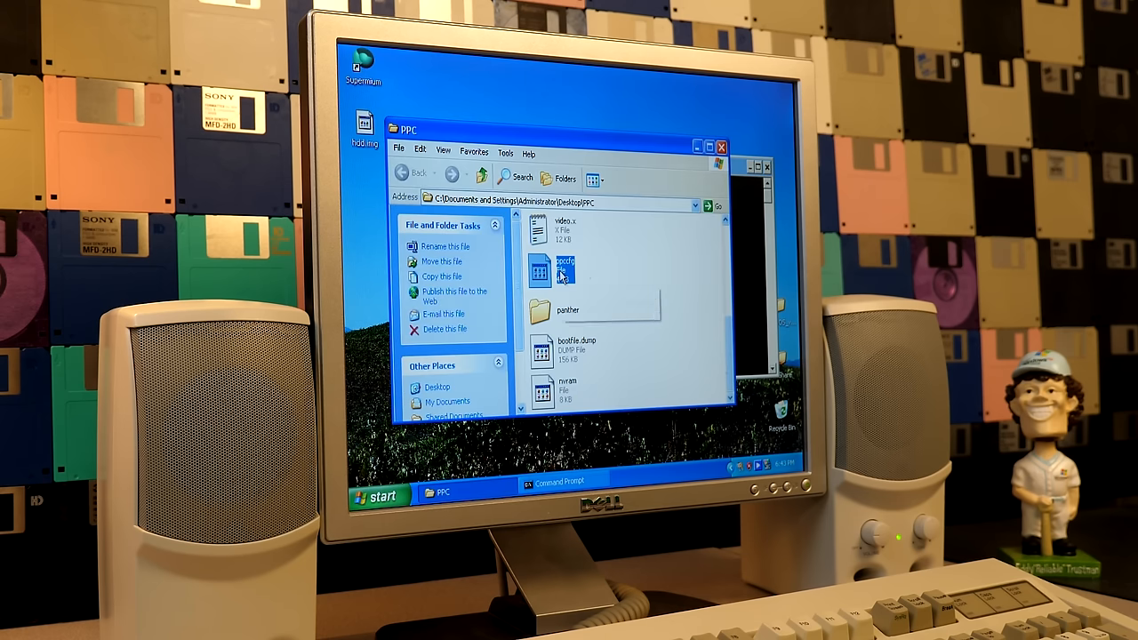
{"action": "double_click", "coordinate": [560, 274]}
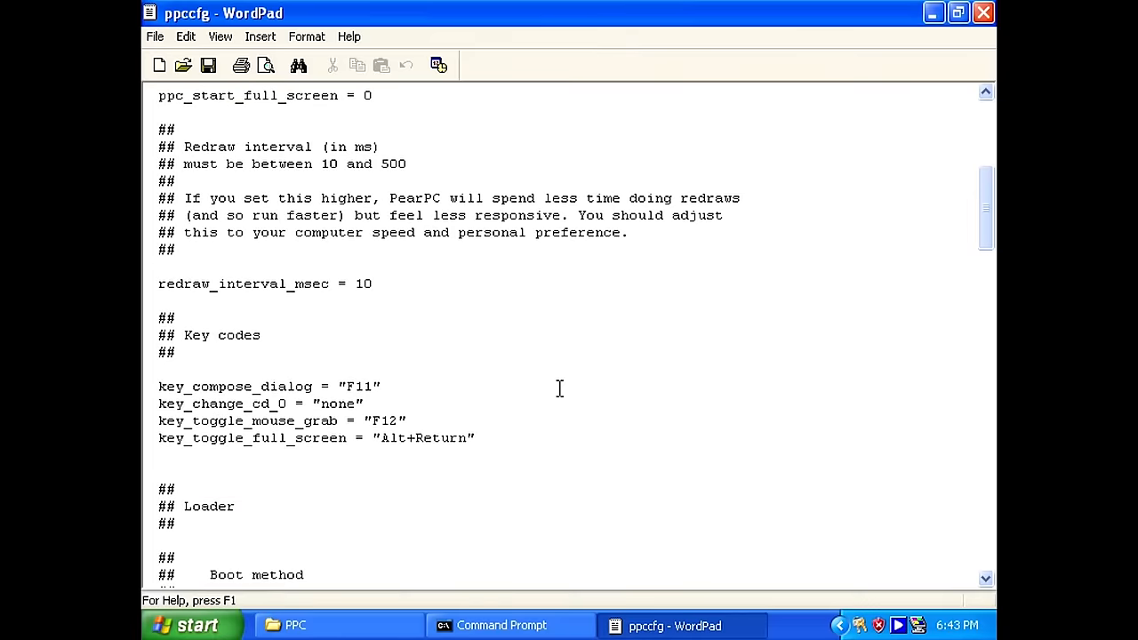
{"action": "scroll", "scroll_direction": "down", "scroll_amount": 3}
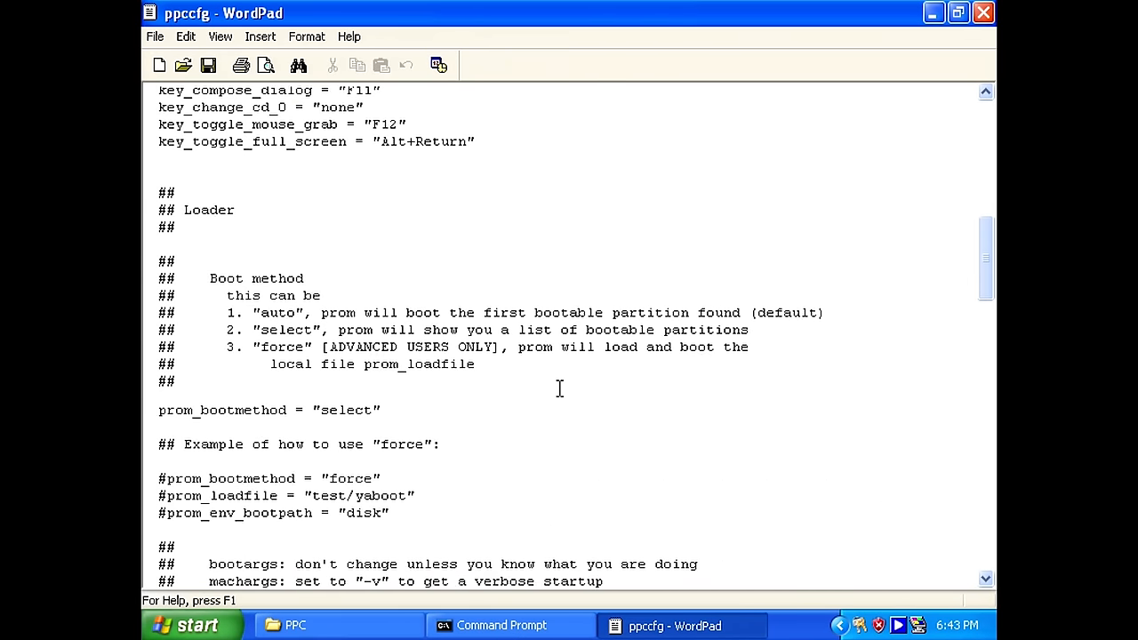
{"action": "scroll", "scroll_direction": "down", "scroll_amount": 3}
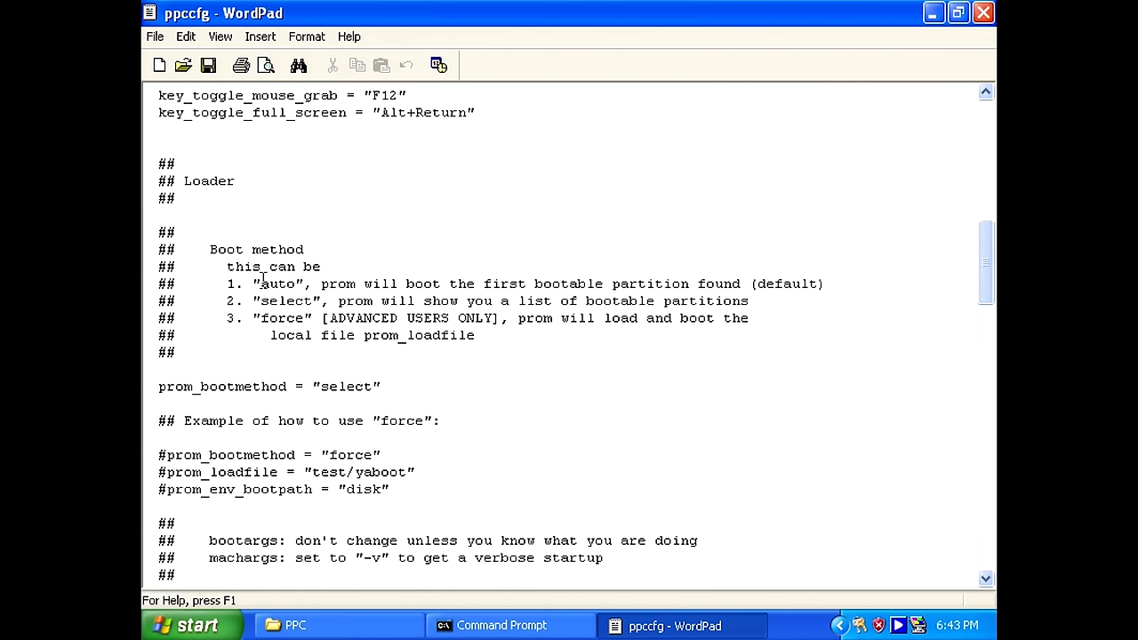
{"action": "mouse_move", "coordinate": [338, 301]}
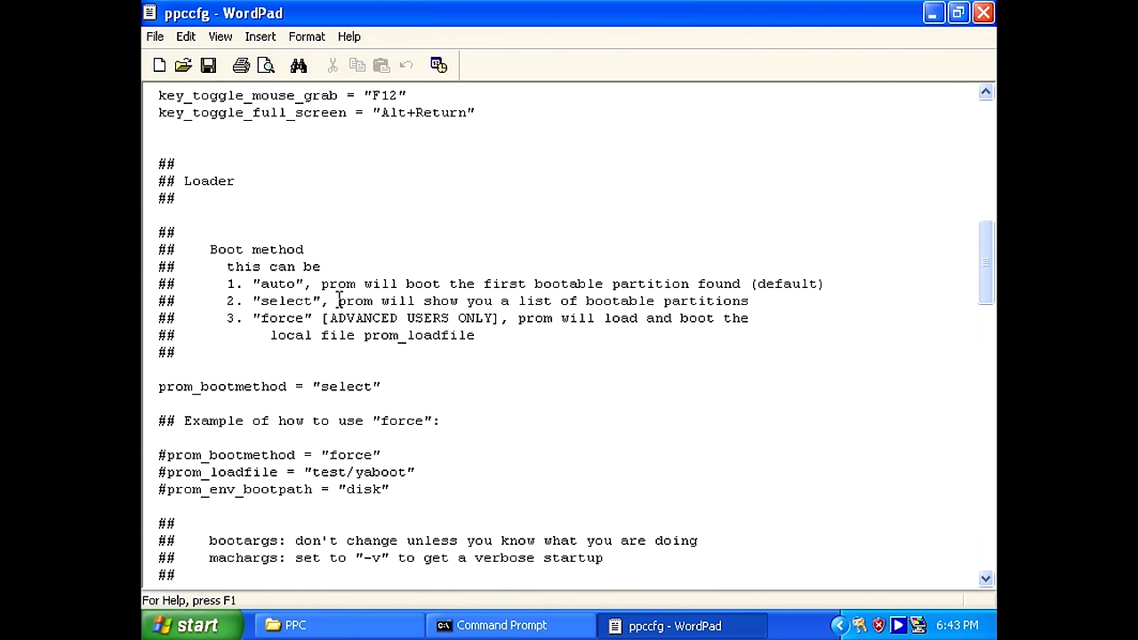
{"action": "mouse_move", "coordinate": [504, 300]}
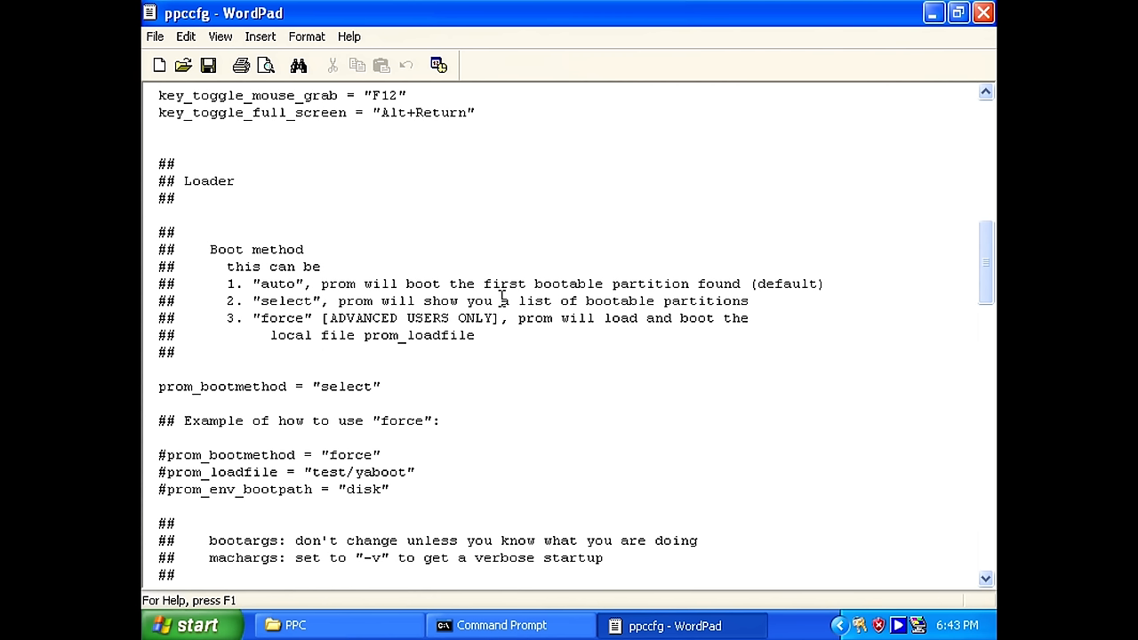
{"action": "mouse_move", "coordinate": [565, 411]}
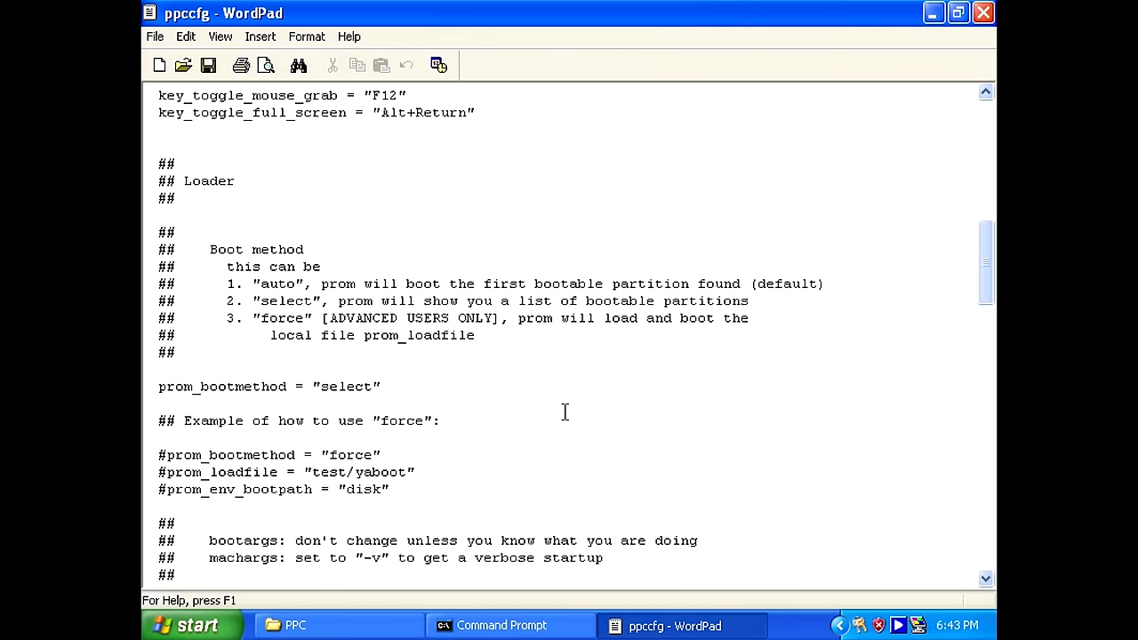
Set prom_bootmethod to "select", switch disk1.iso to disk2.iso, and save ppccfg
{"action": "double_click", "coordinate": [342, 385]}
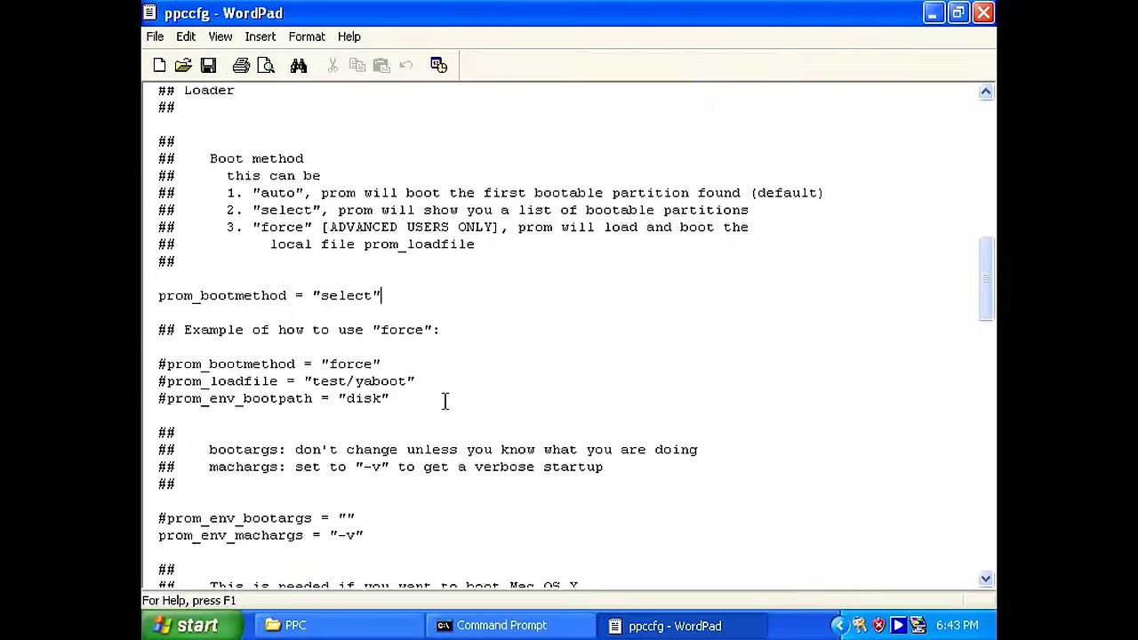
{"action": "scroll", "scroll_direction": "down", "scroll_amount": 3}
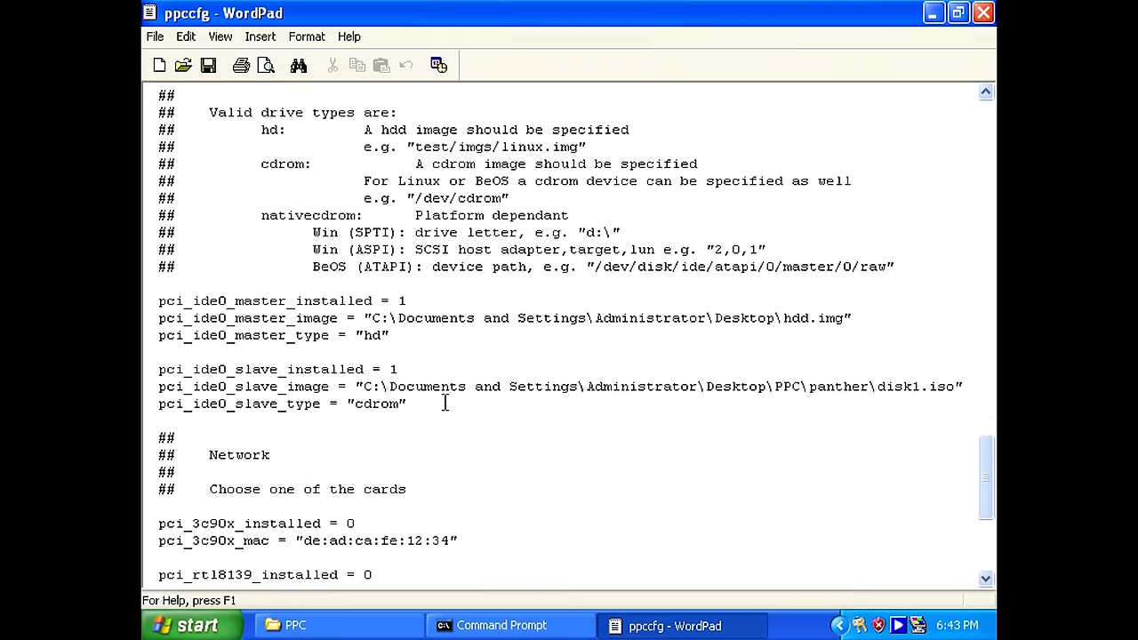
{"action": "scroll", "scroll_direction": "down", "scroll_amount": 3}
{"action": "type", "text": "2"}
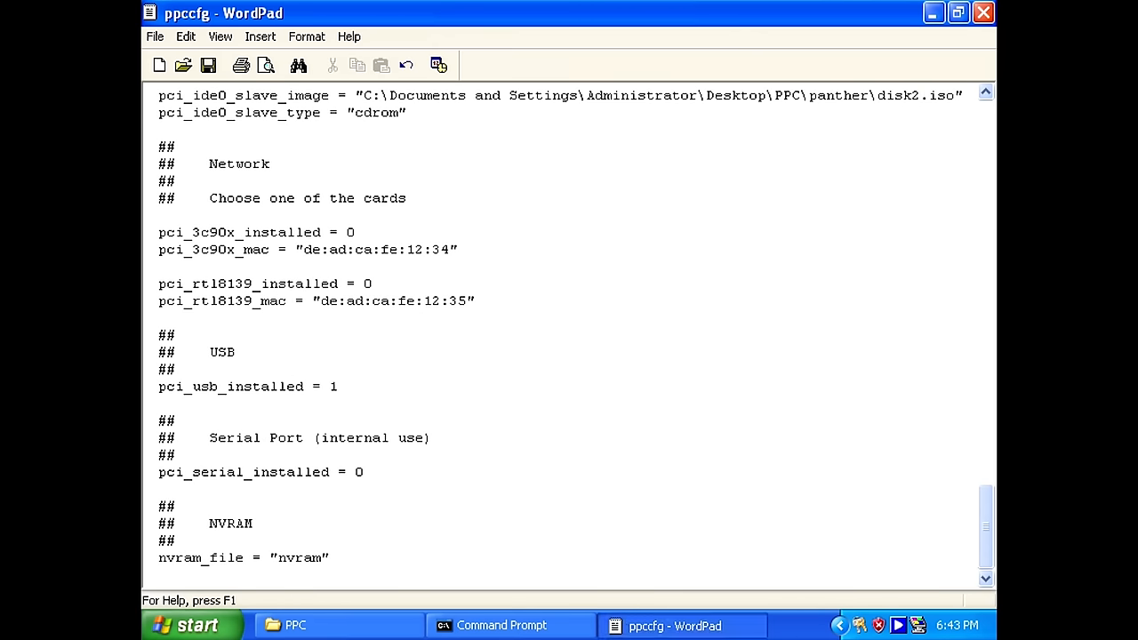
{"action": "left_click", "coordinate": [502, 626]}
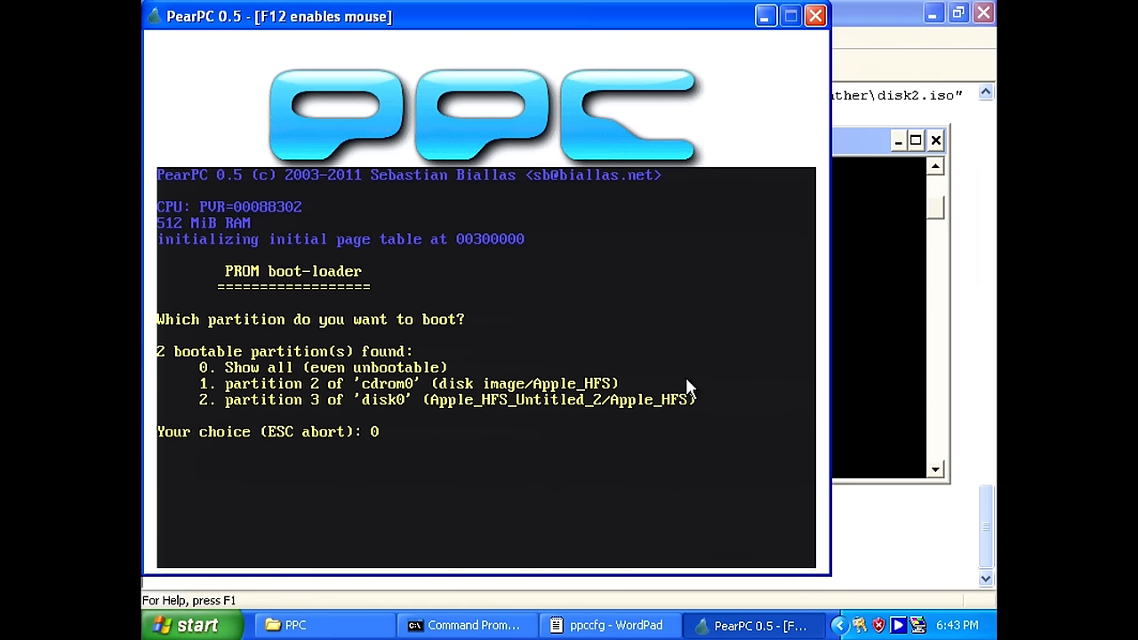
{"action": "mouse_move", "coordinate": [692, 432]}
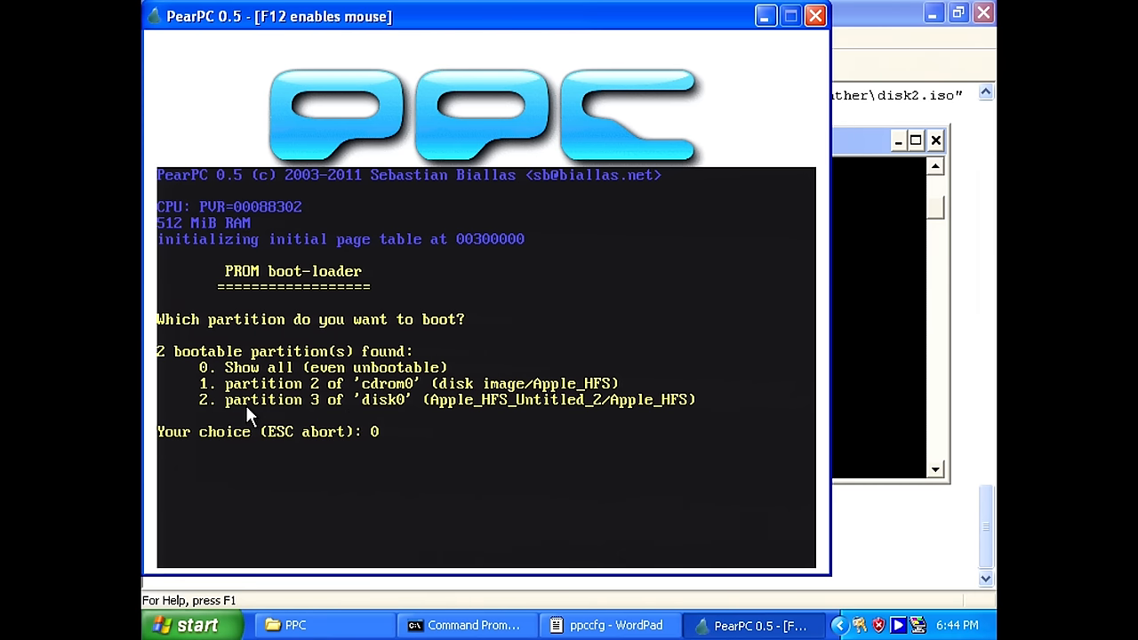
{"action": "mouse_move", "coordinate": [545, 422]}
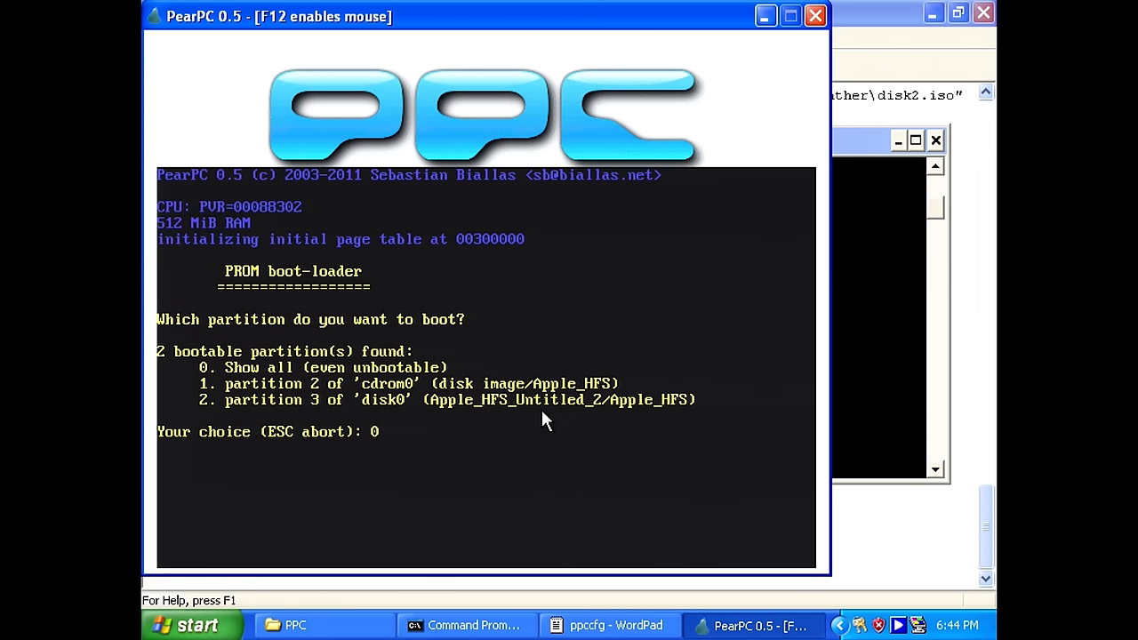
Enter 2 at the boot-loader prompt to boot partition 3 of disk0
{"action": "type", "text": "2"}
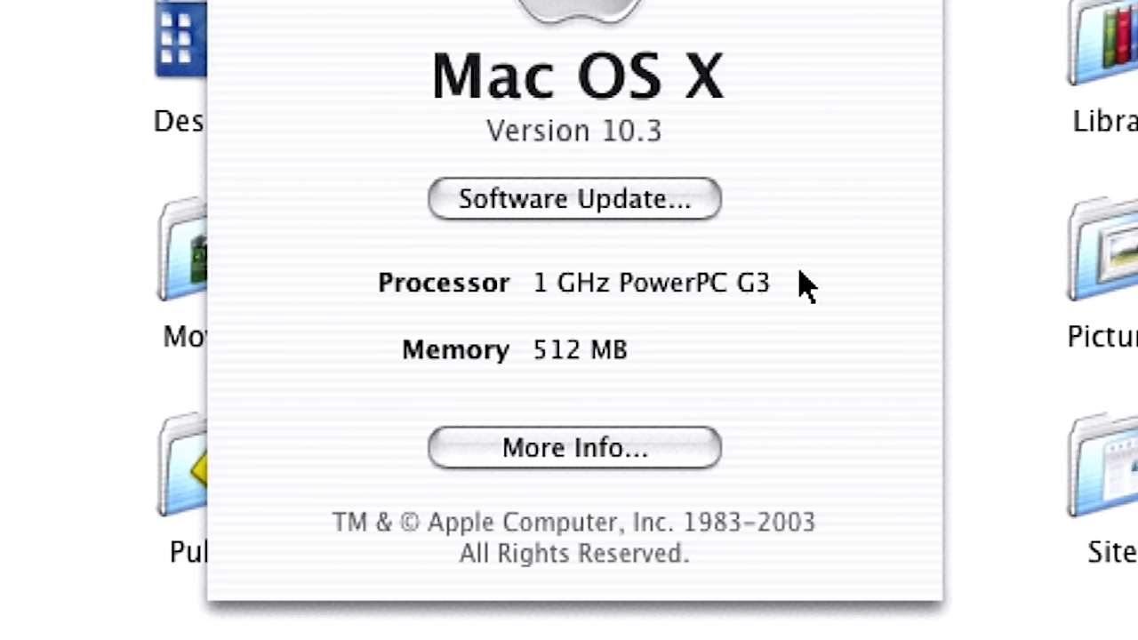
{"action": "mouse_move", "coordinate": [805, 307]}
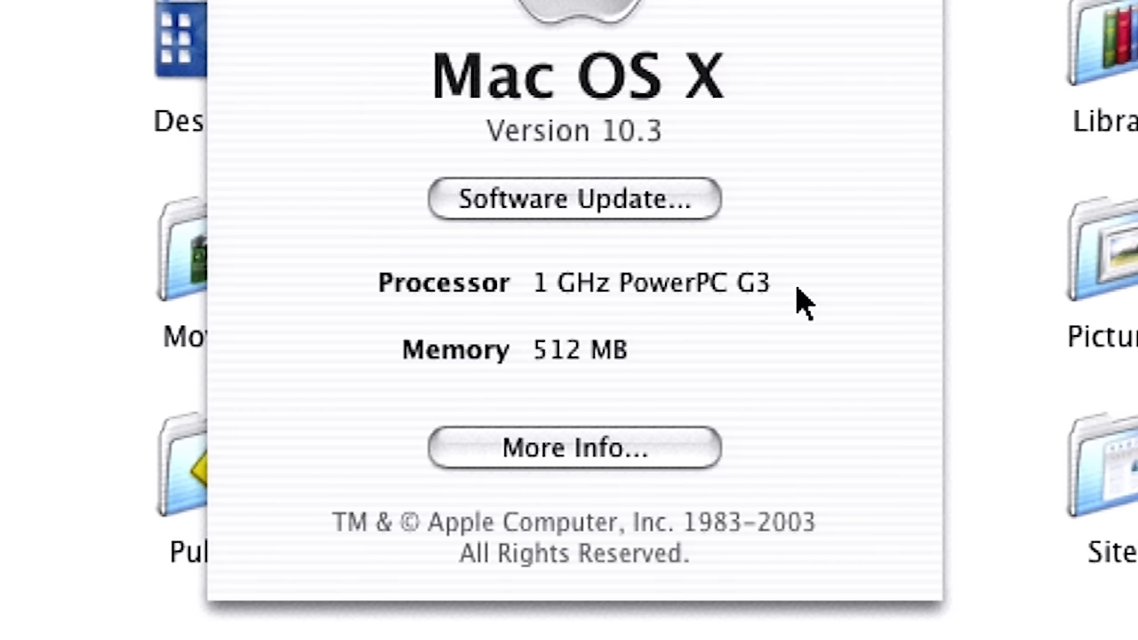
{"action": "mouse_move", "coordinate": [582, 382]}
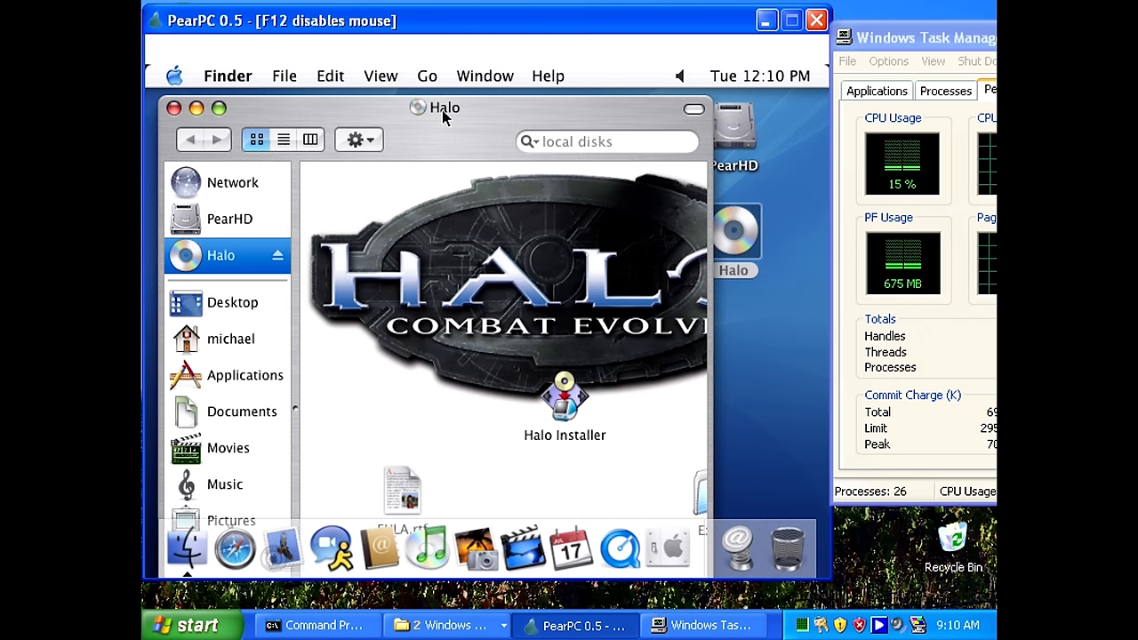
Select and double-click Halo Installer in the Halo disc window
{"action": "left_click", "coordinate": [565, 400]}
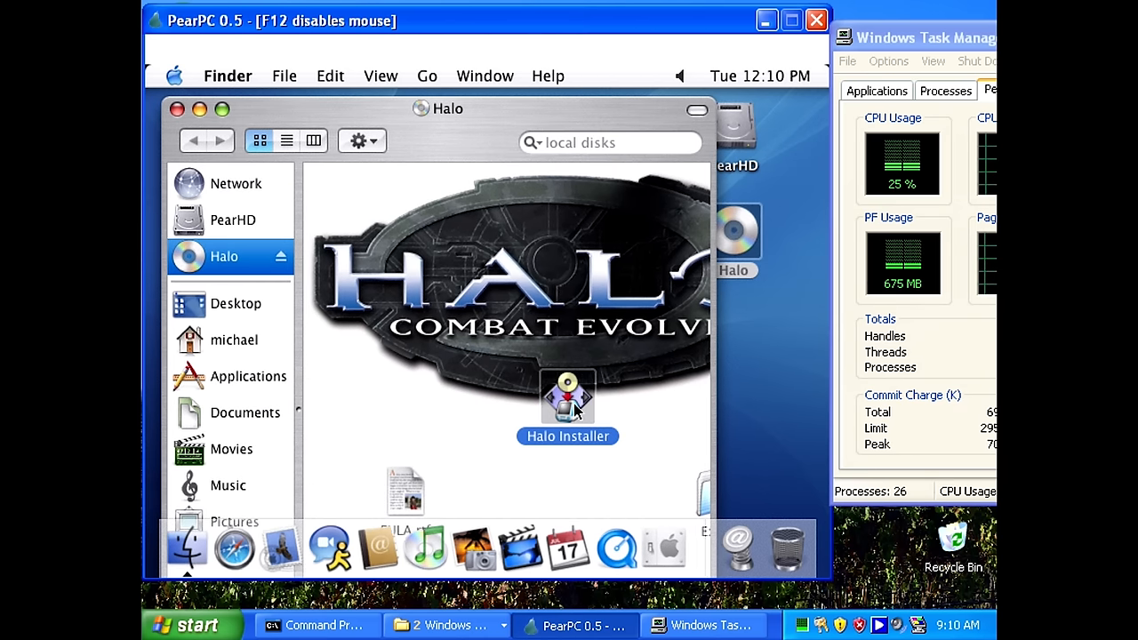
{"action": "double_click", "coordinate": [567, 397]}
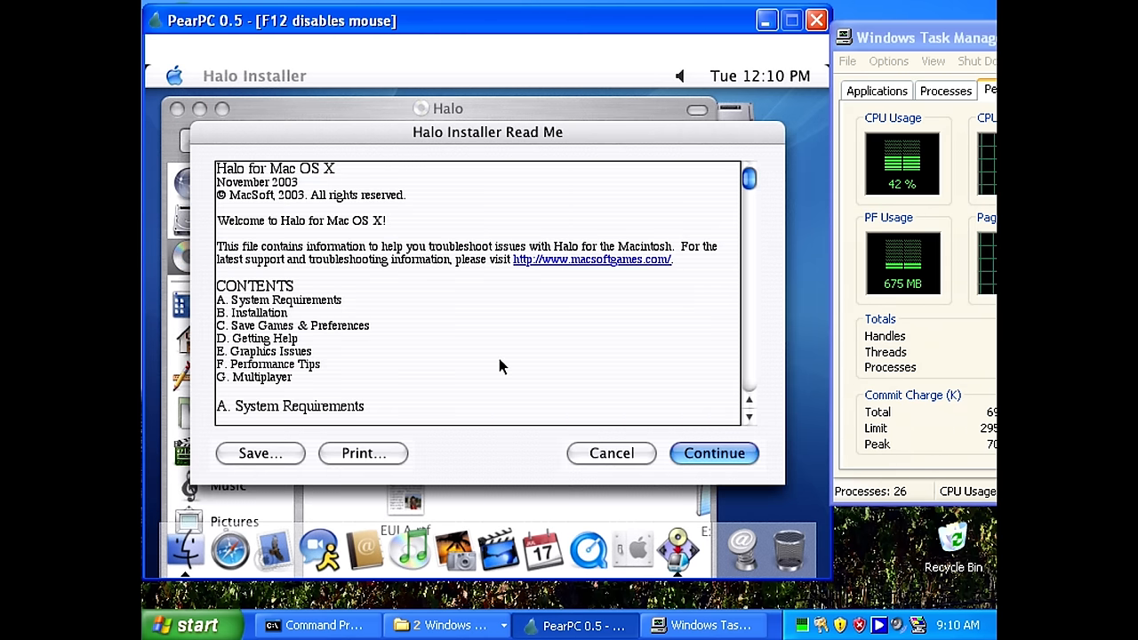